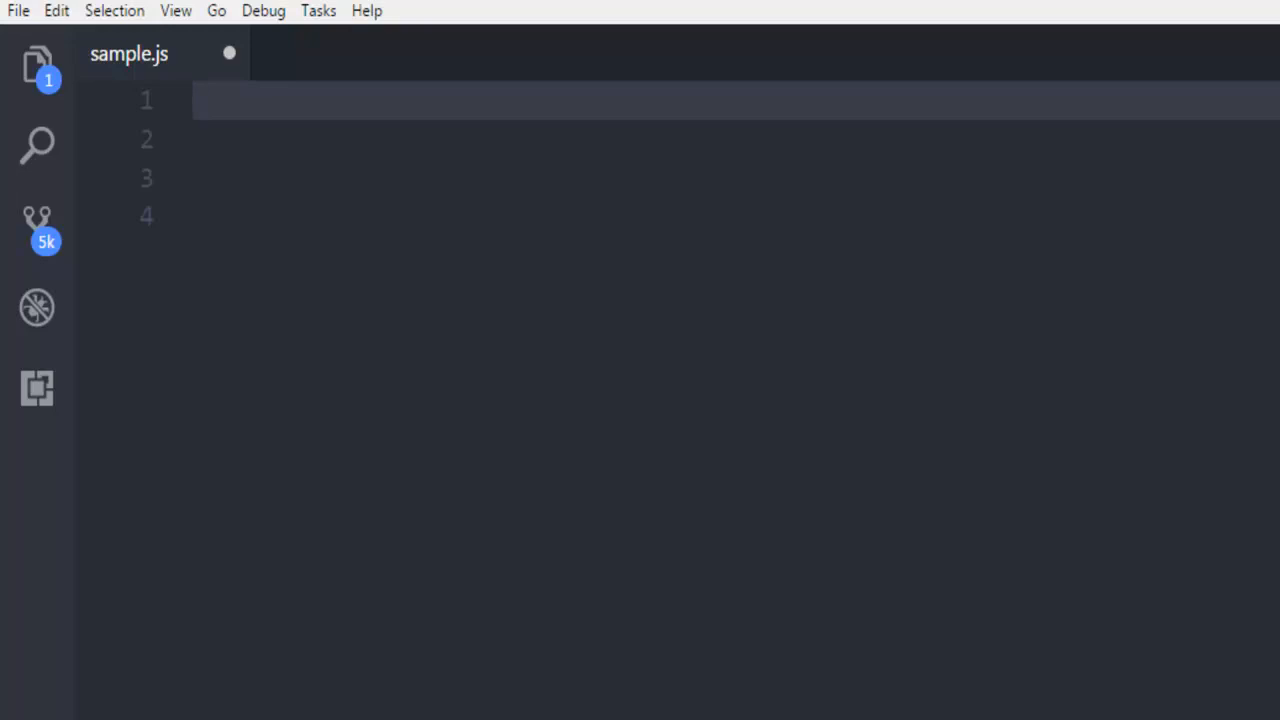
Step: Write const express = require('express') and const app = express() in sample.js, and save
type("const")
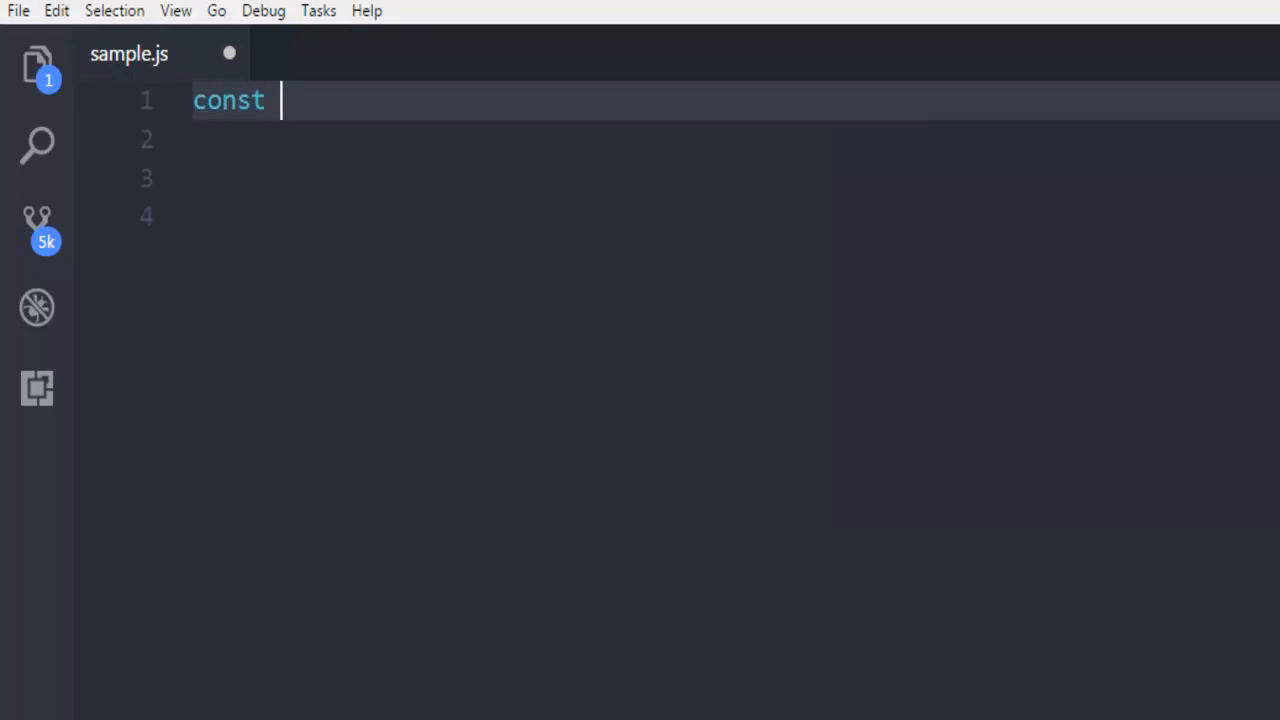
type("express = require('express")
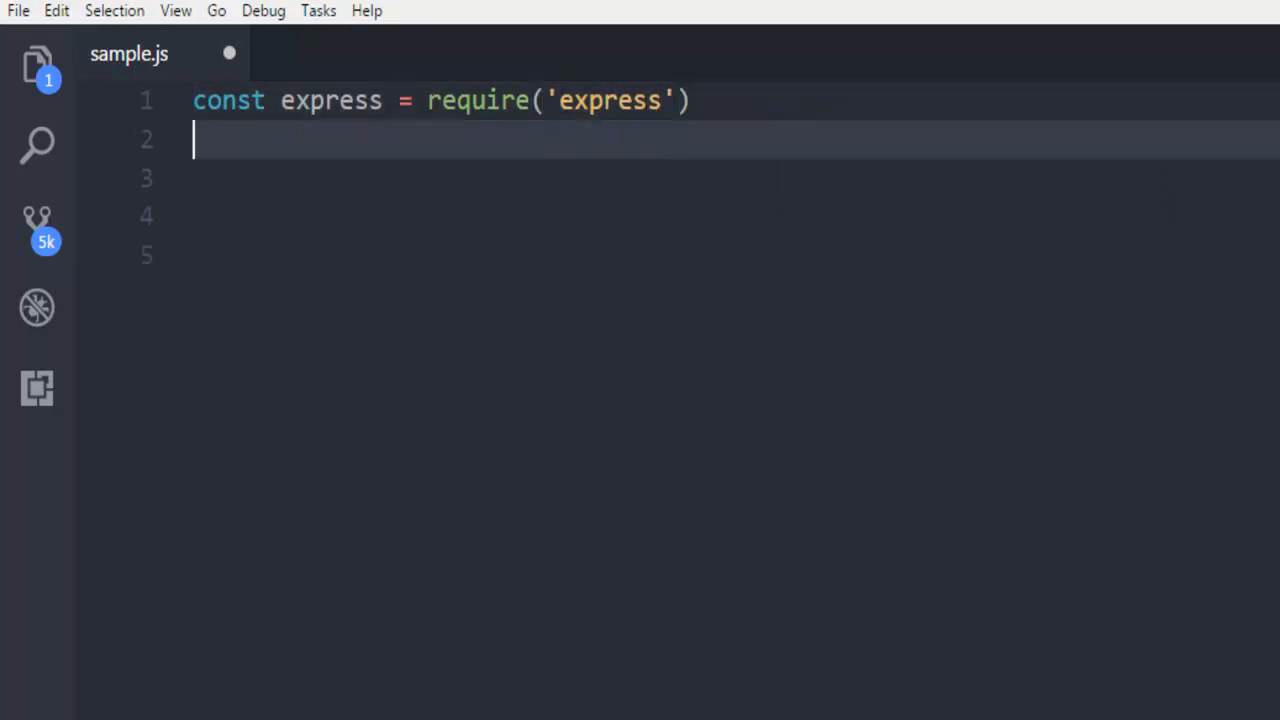
type("const")
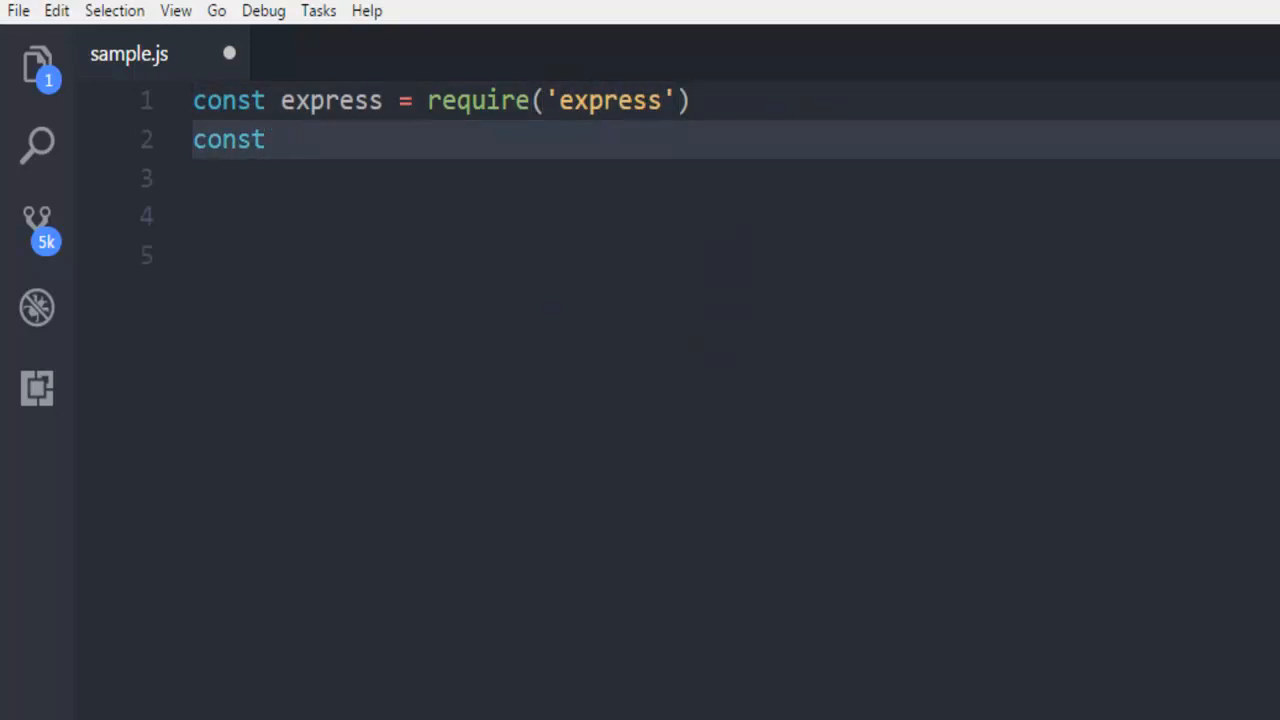
type("app =")
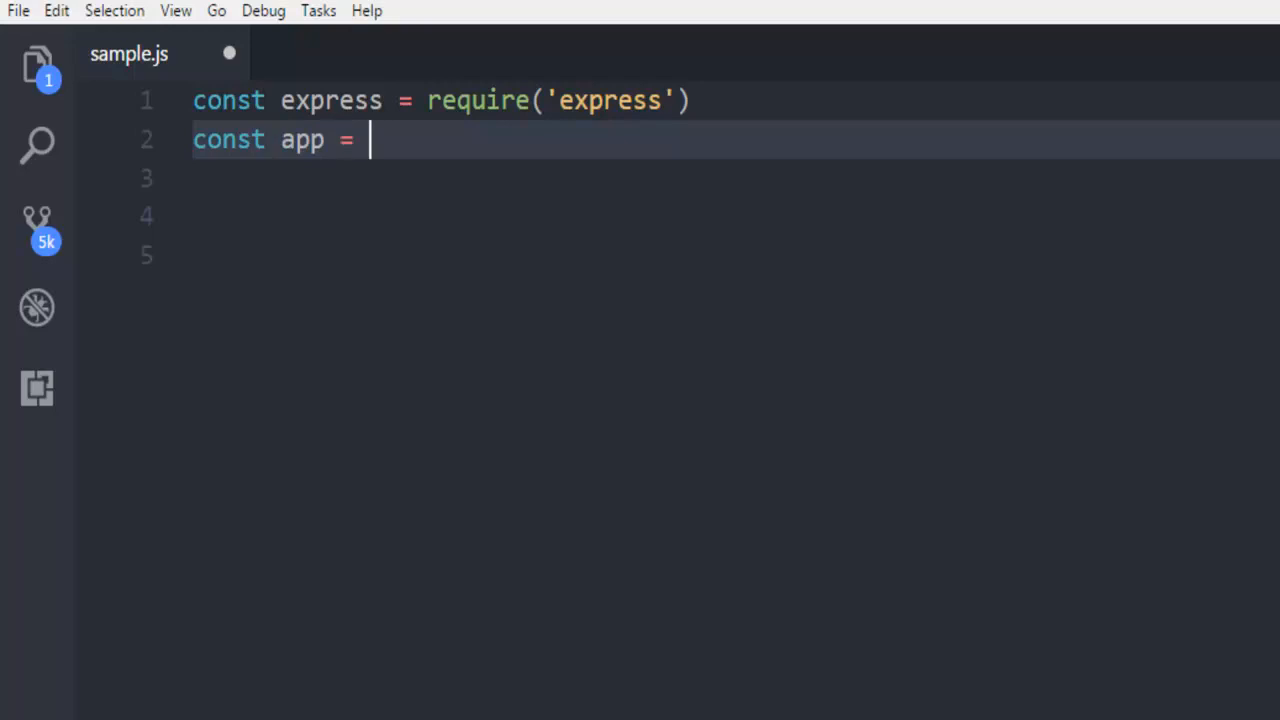
type("express()")
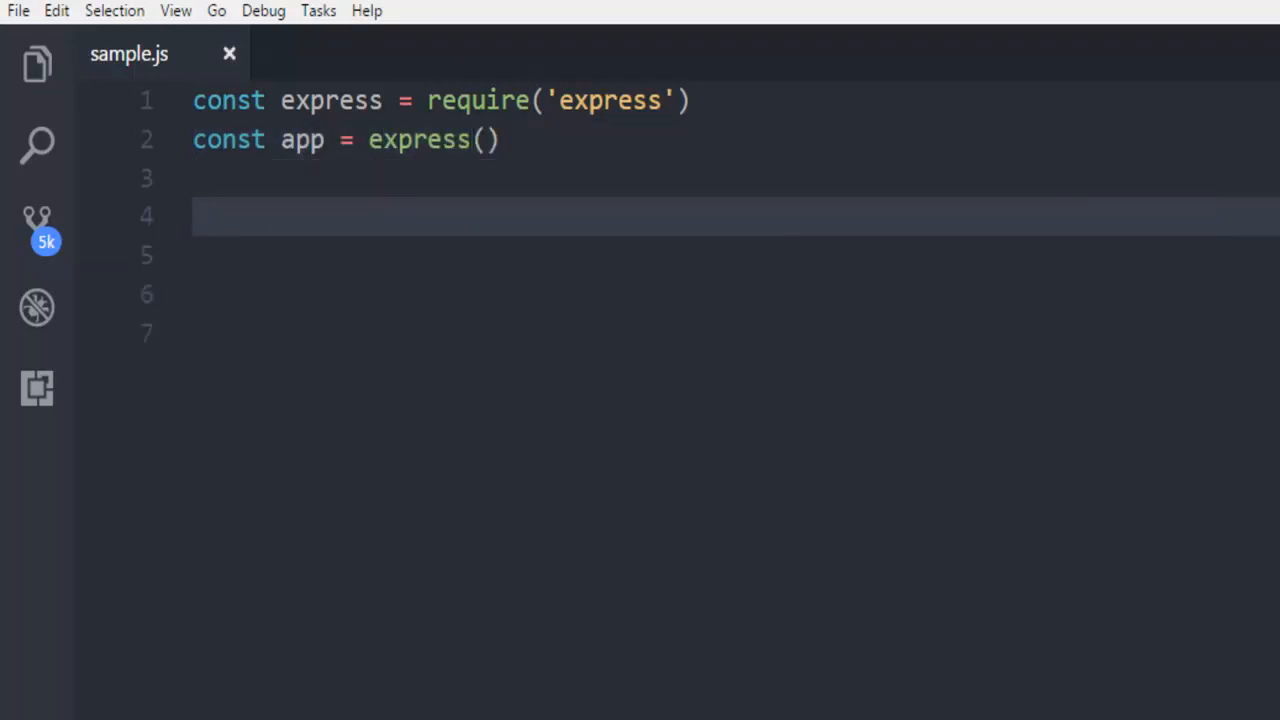
Step: Add app.get('/') with res.send('Devnami 404 Demo') to sample.js and save it
type("app.get")
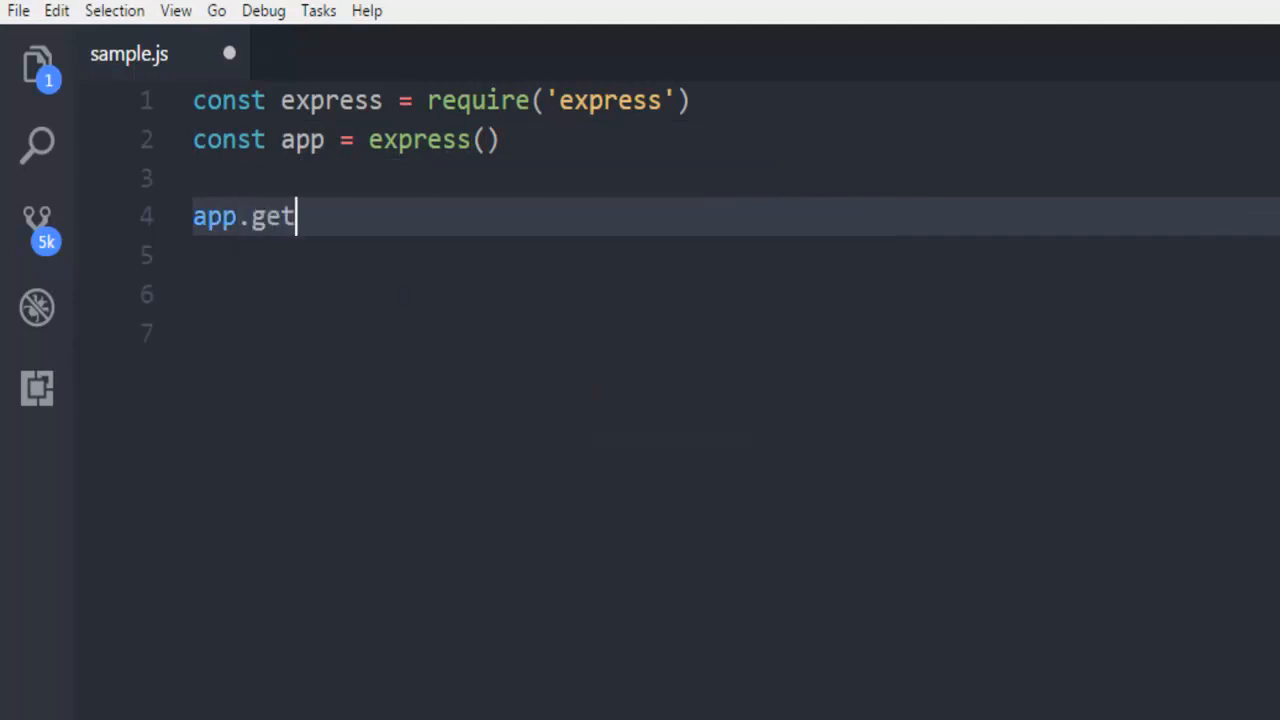
type("('/')")
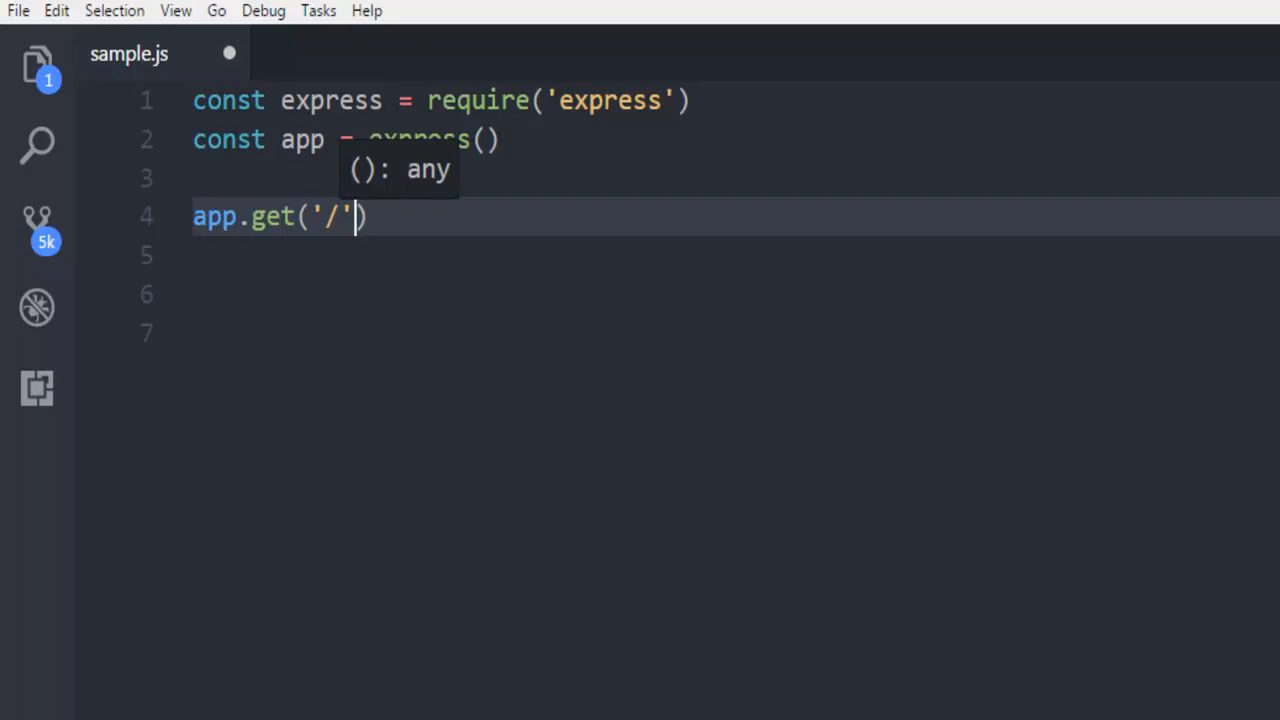
type(",")
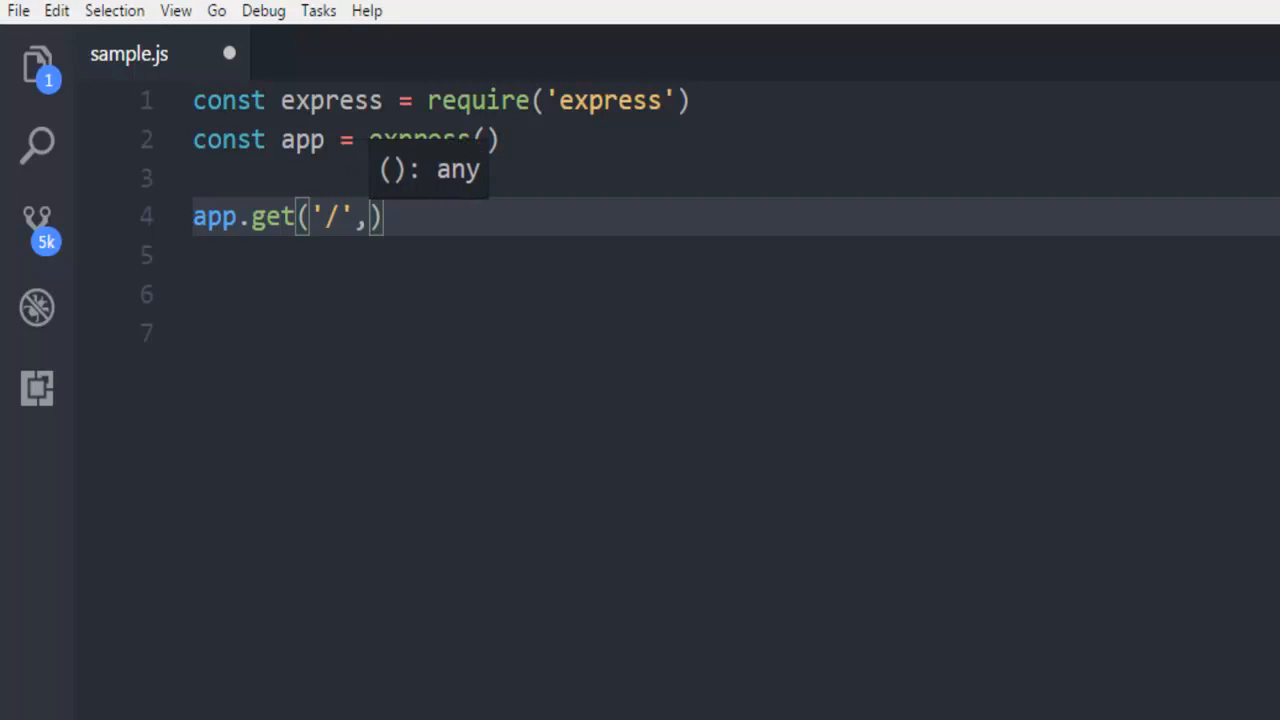
type("(req,")
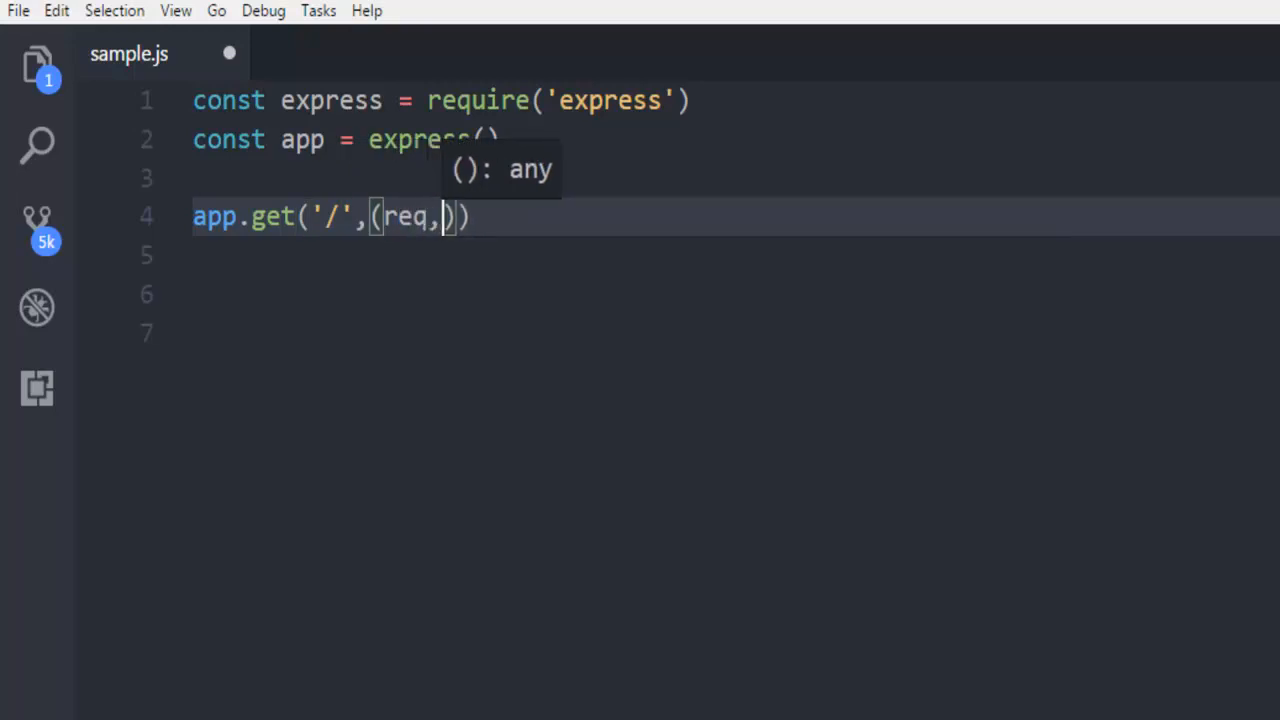
type("res")
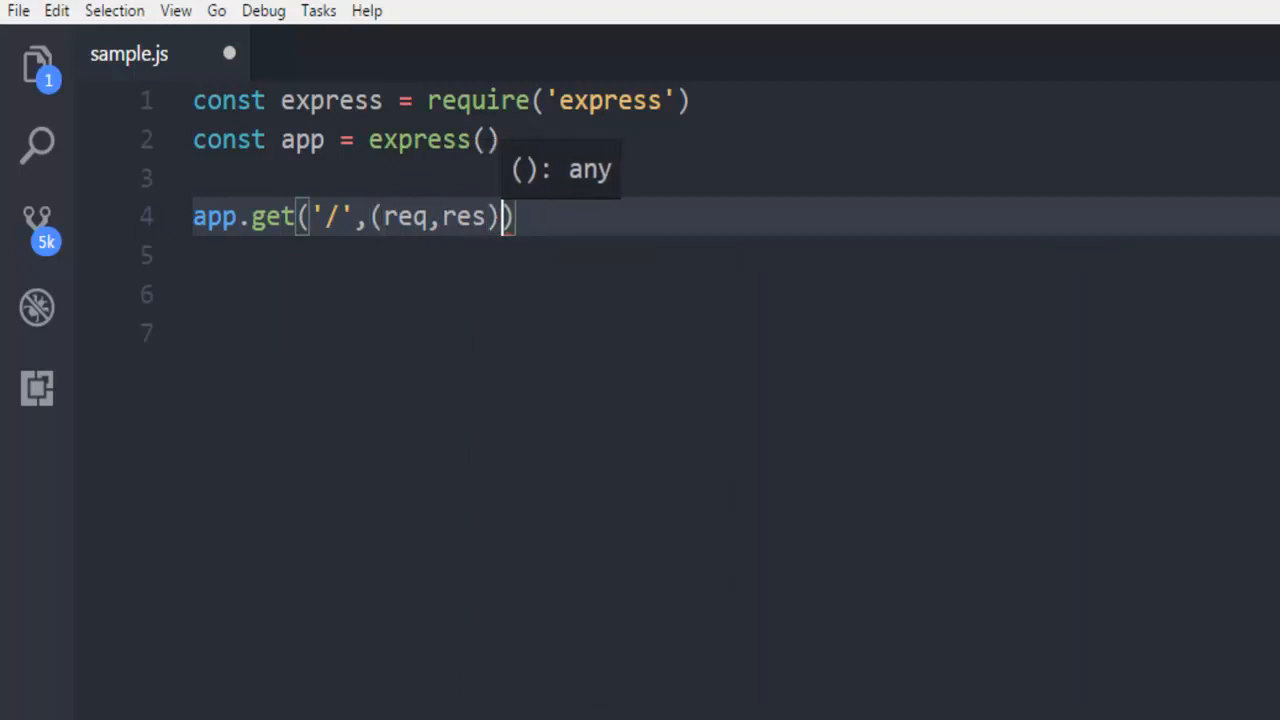
type("=>")
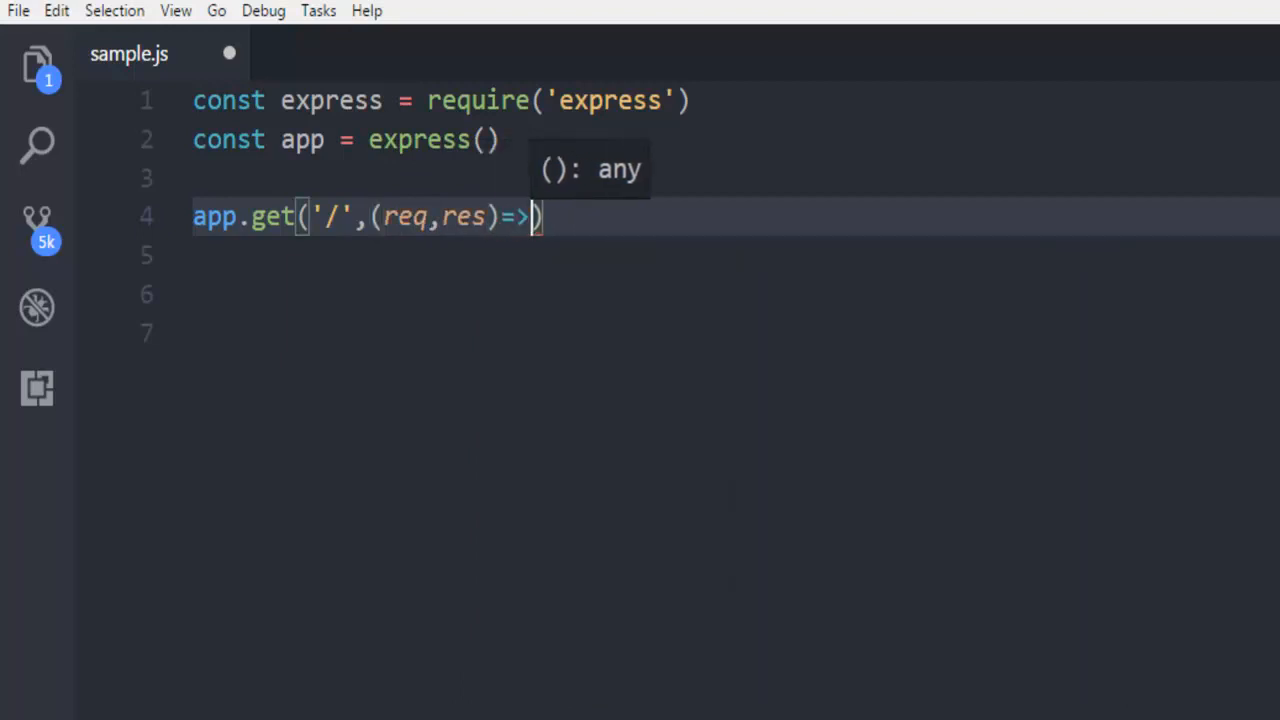
type("res.send")
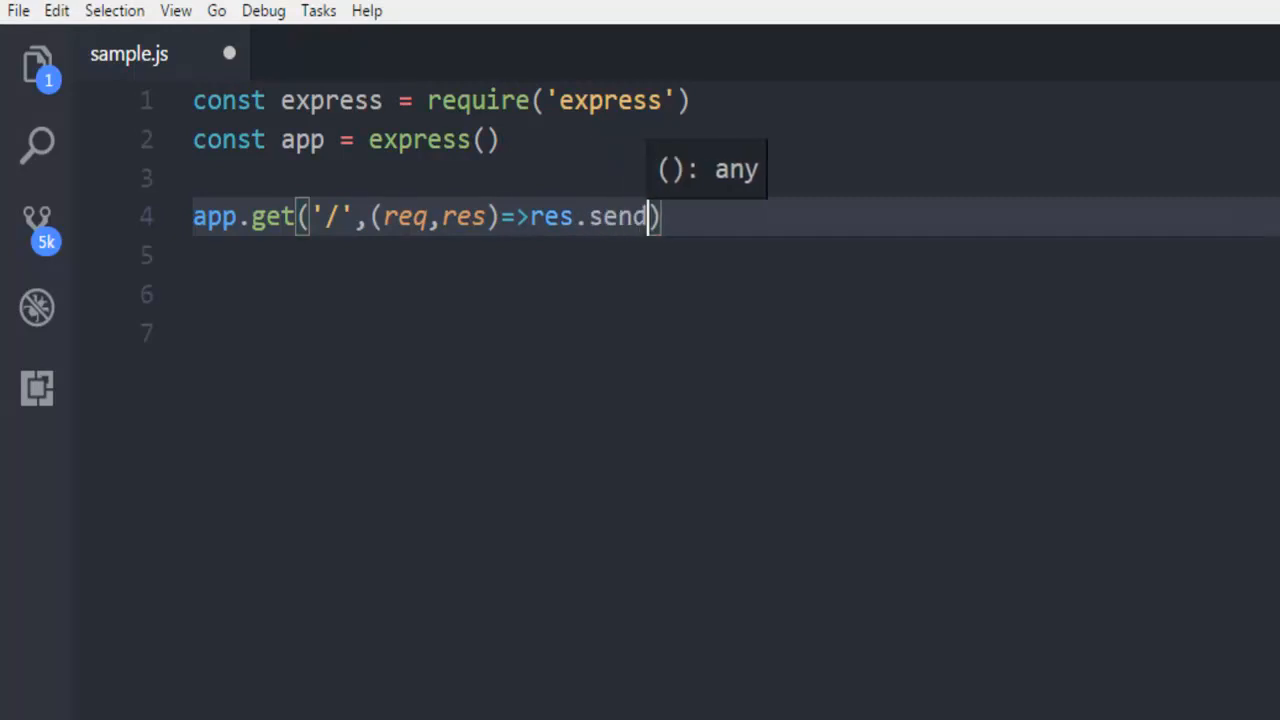
type("('')")
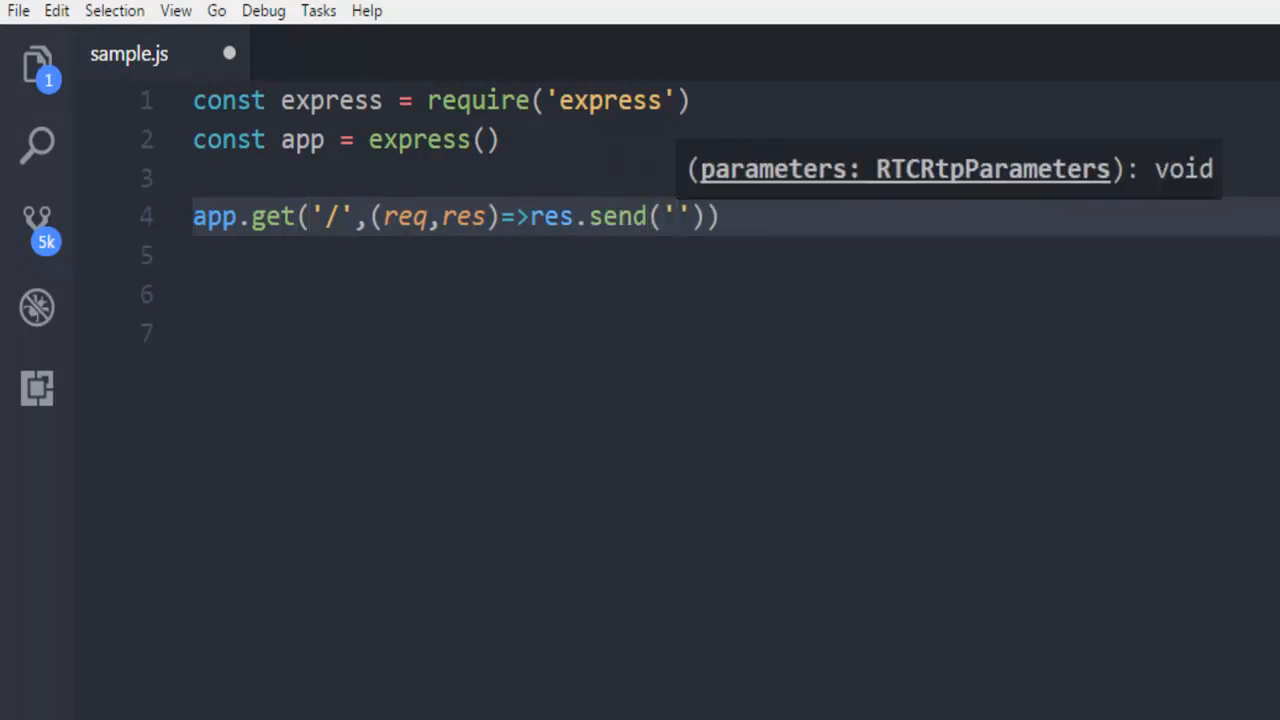
type("Devnami 404 Demo Page")
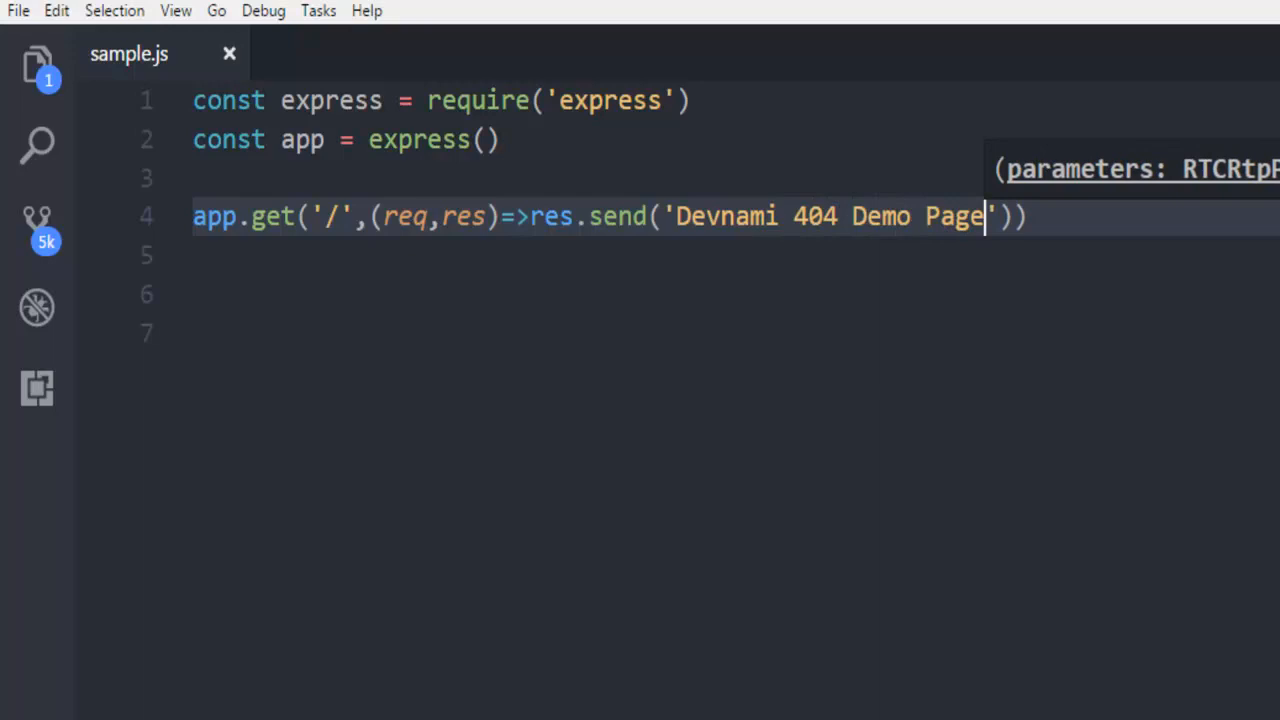
key("Backspace")
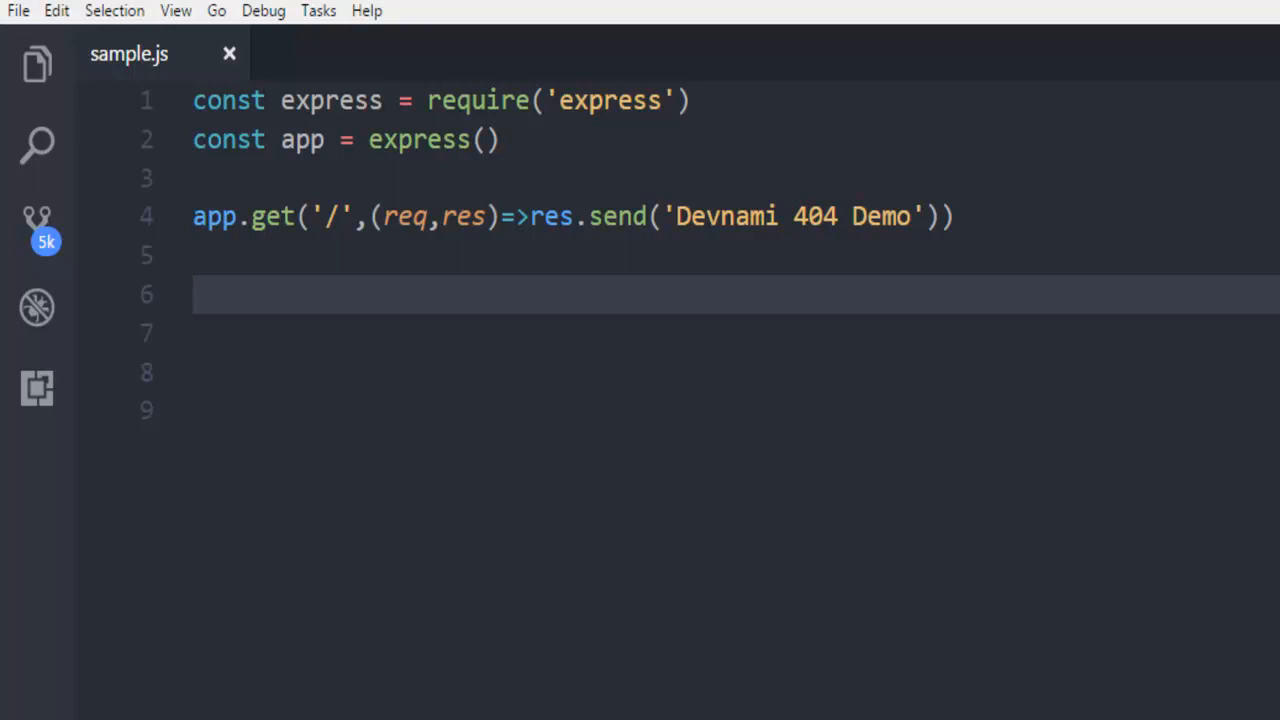
type("app.")
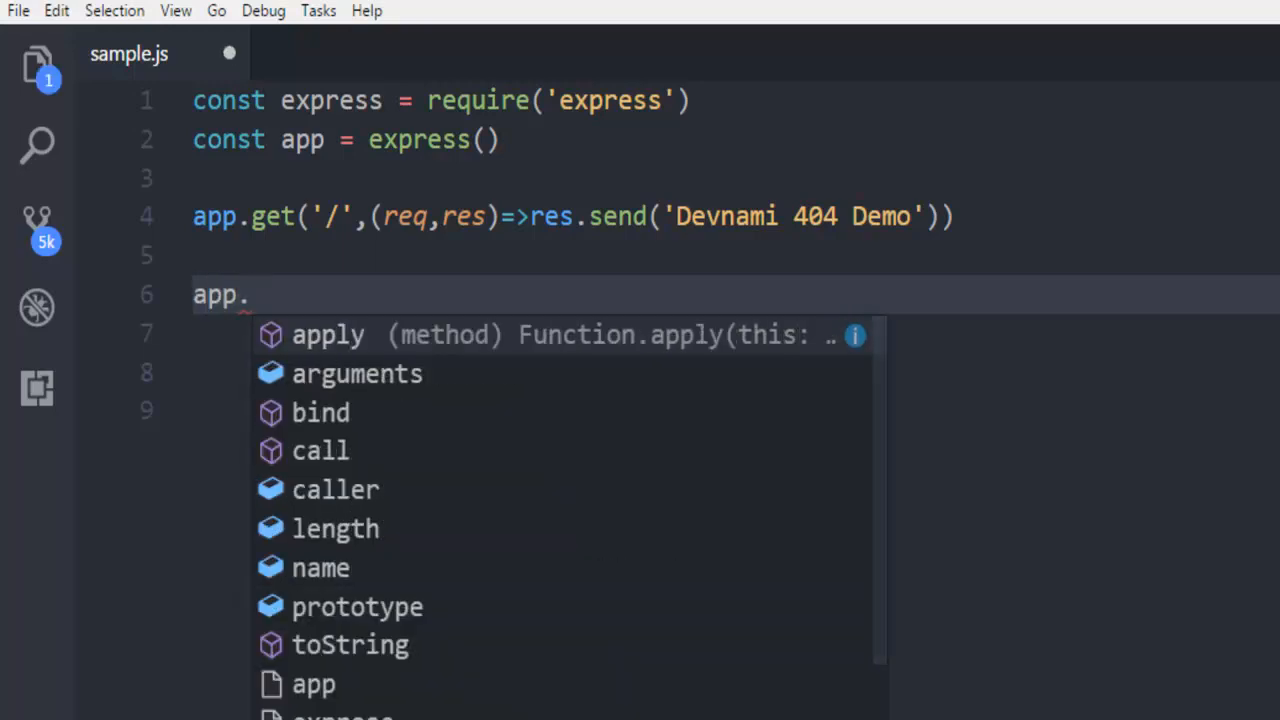
Step: Begin catch-all middleware with app.use(function(req, res) { ... })
type("use()")
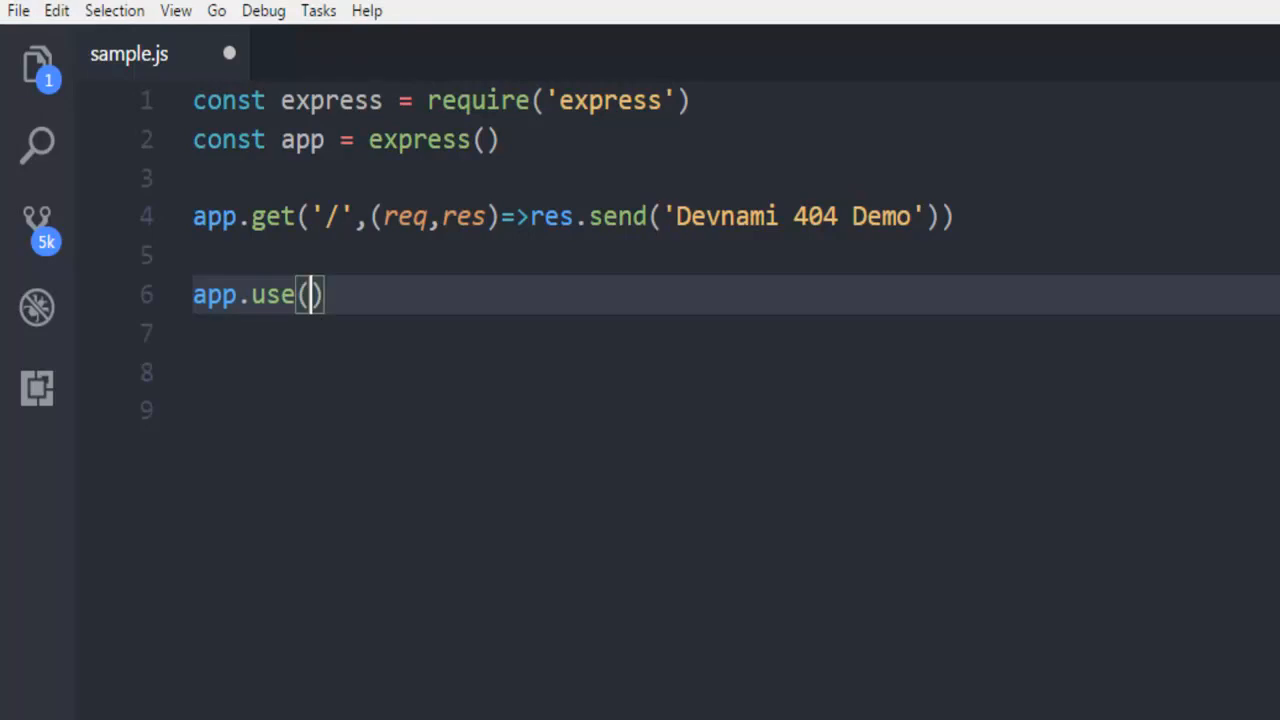
type("function(")
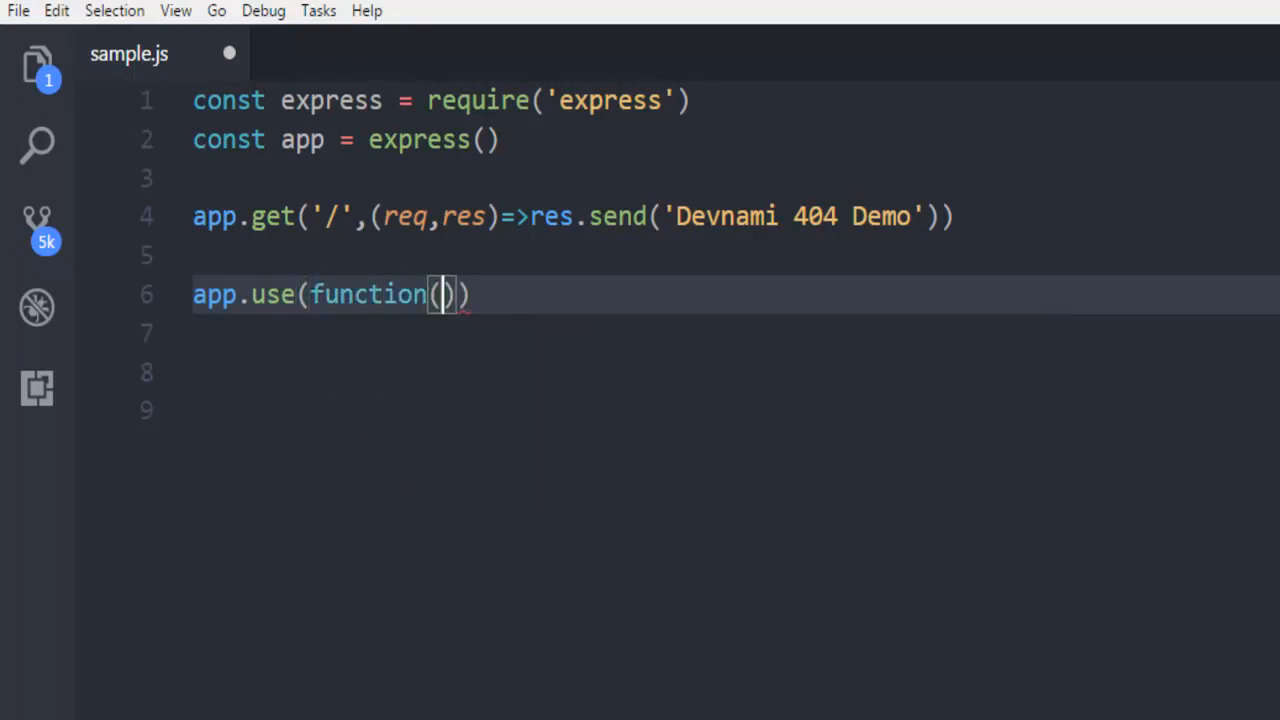
type("req,")
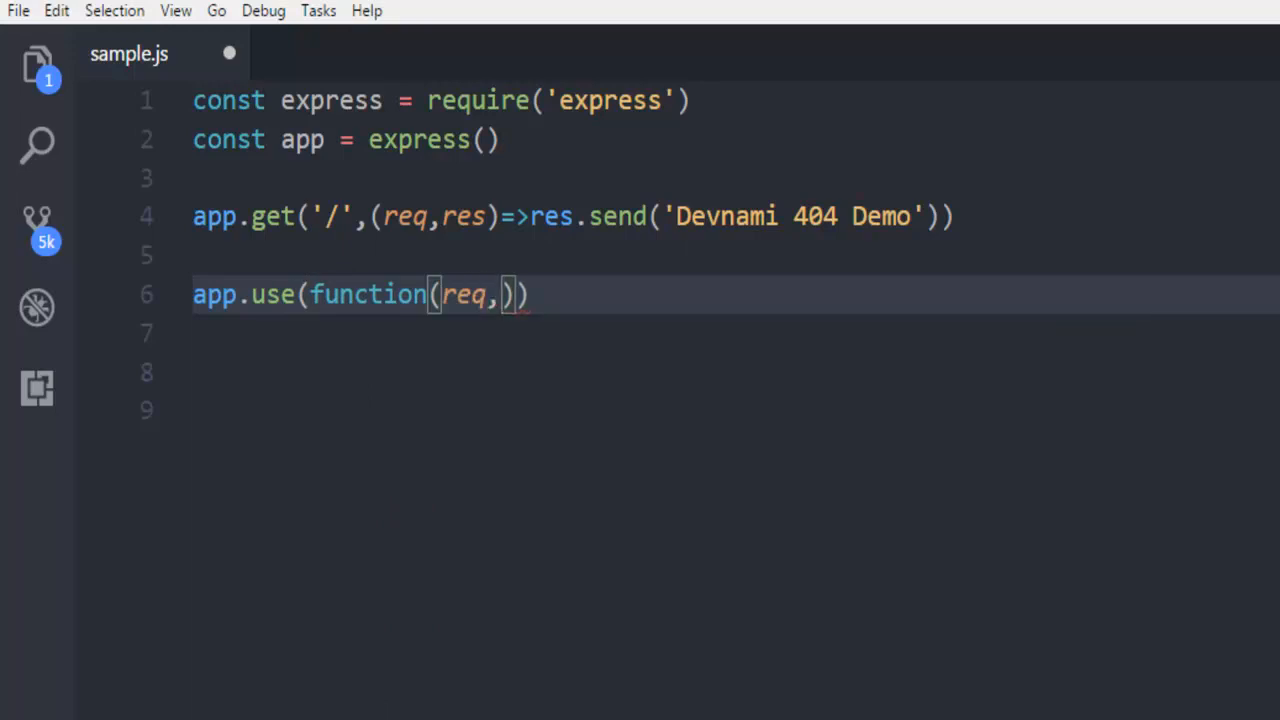
type("res")
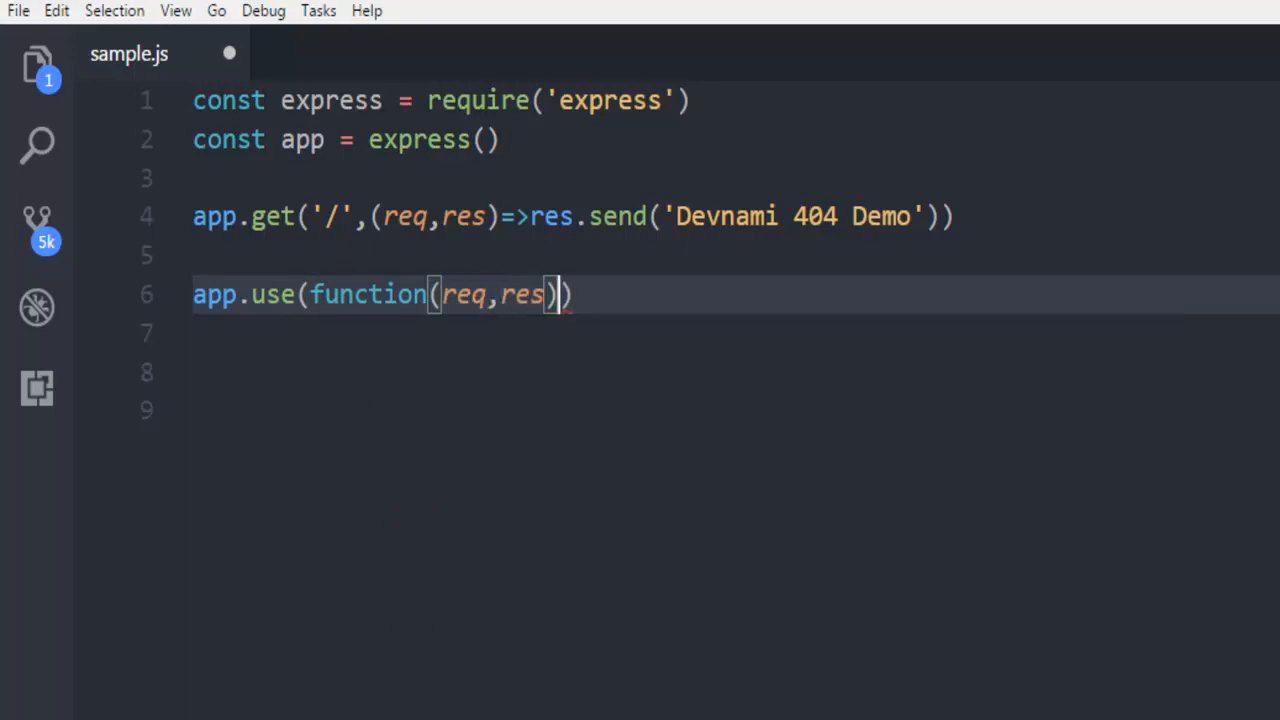
type("{")
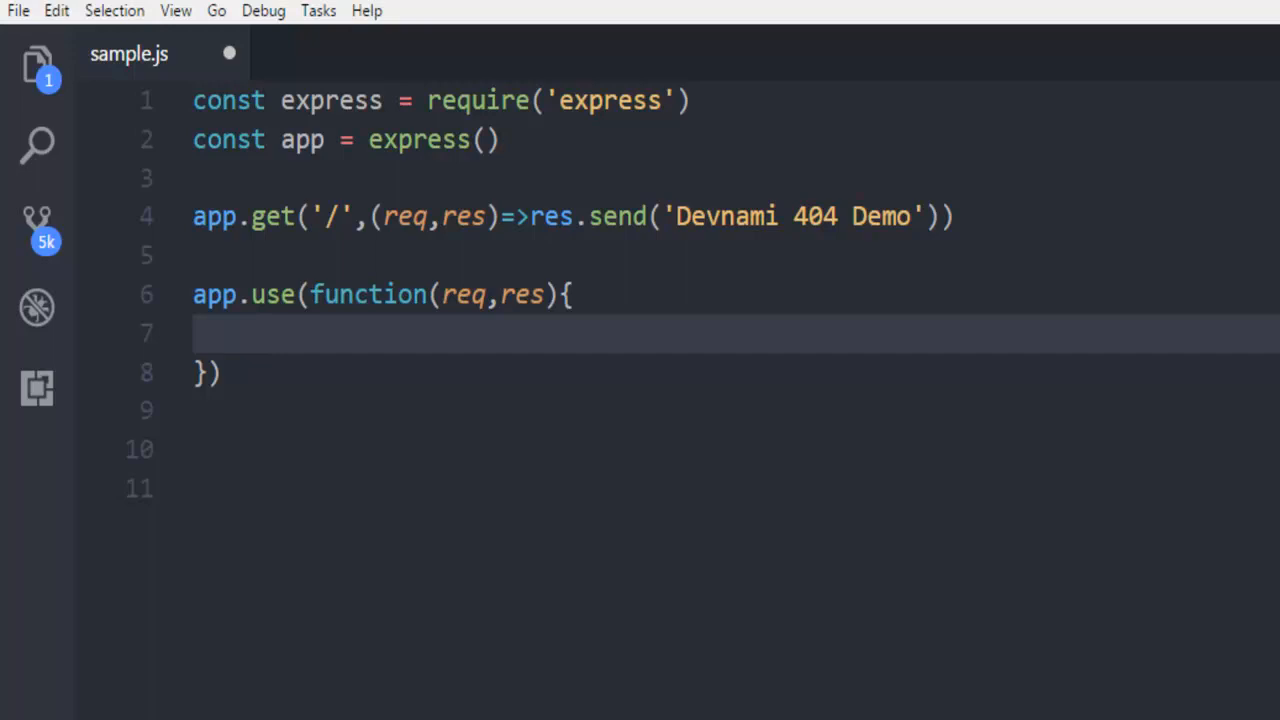
Step: Make the middleware set type 'text/plain', status 404 and send '404 not found'
type("res.ty")
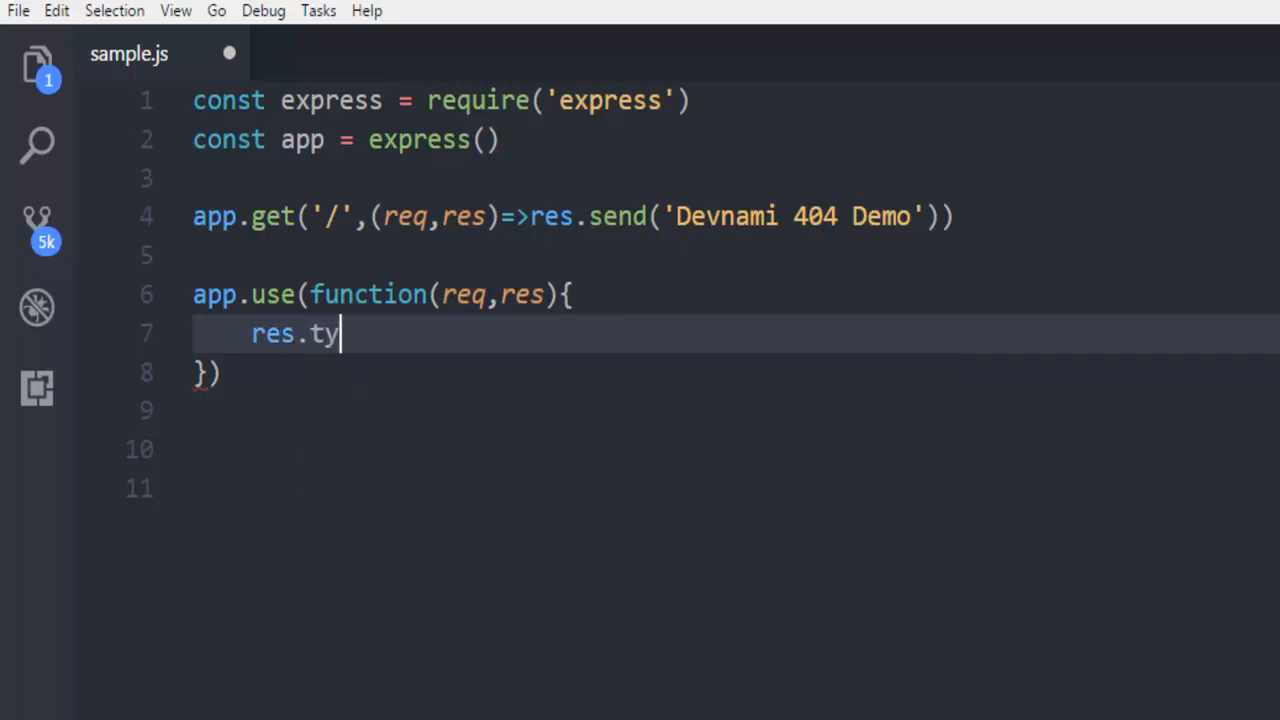
type("pe")
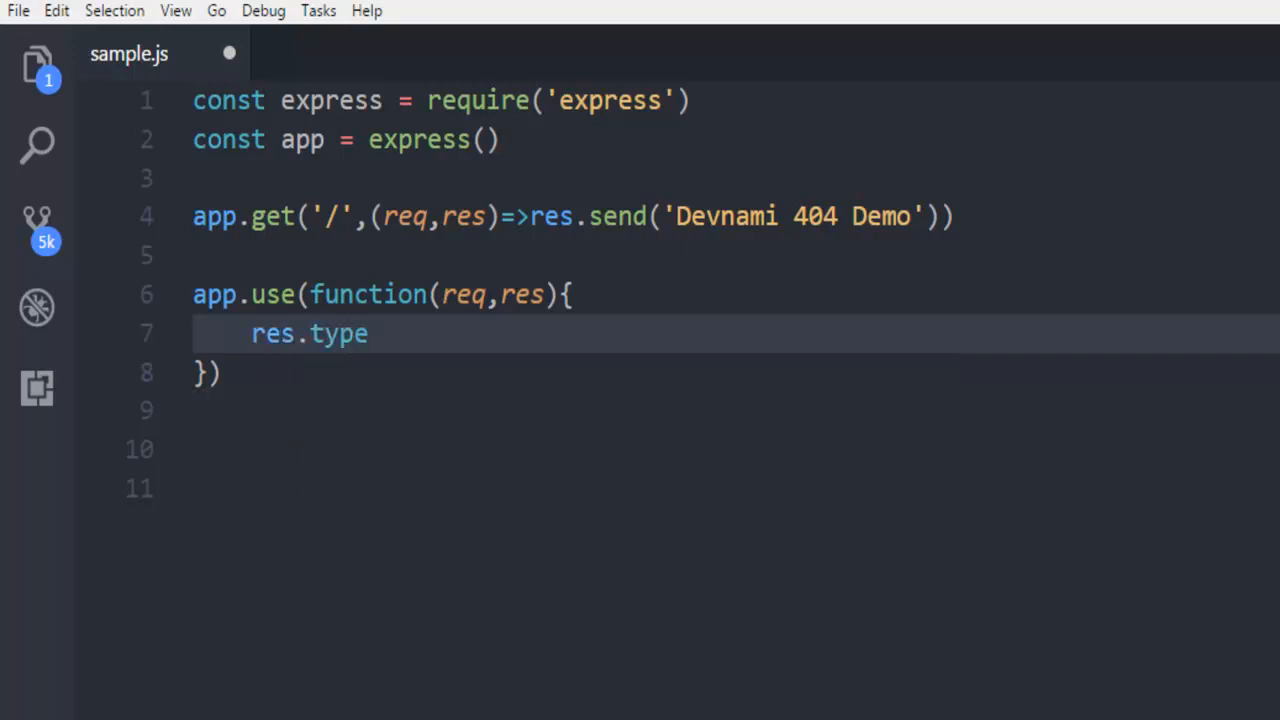
type("()")
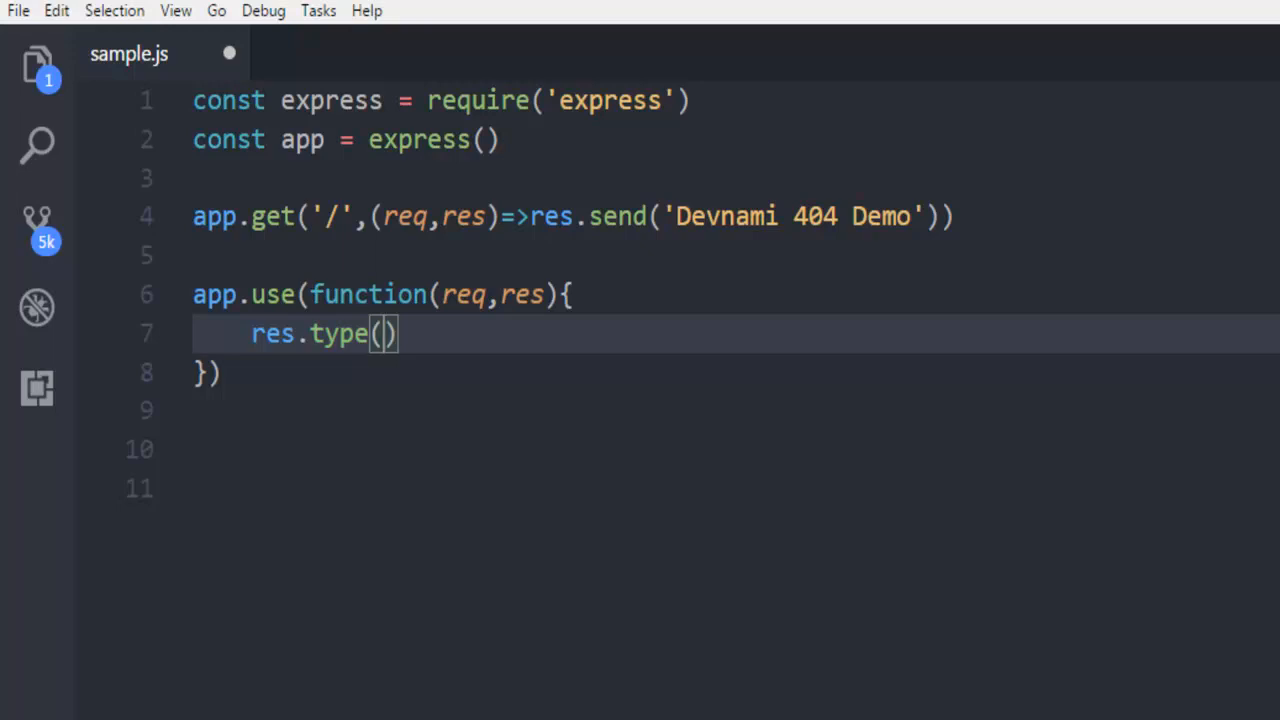
type("'text/plain")
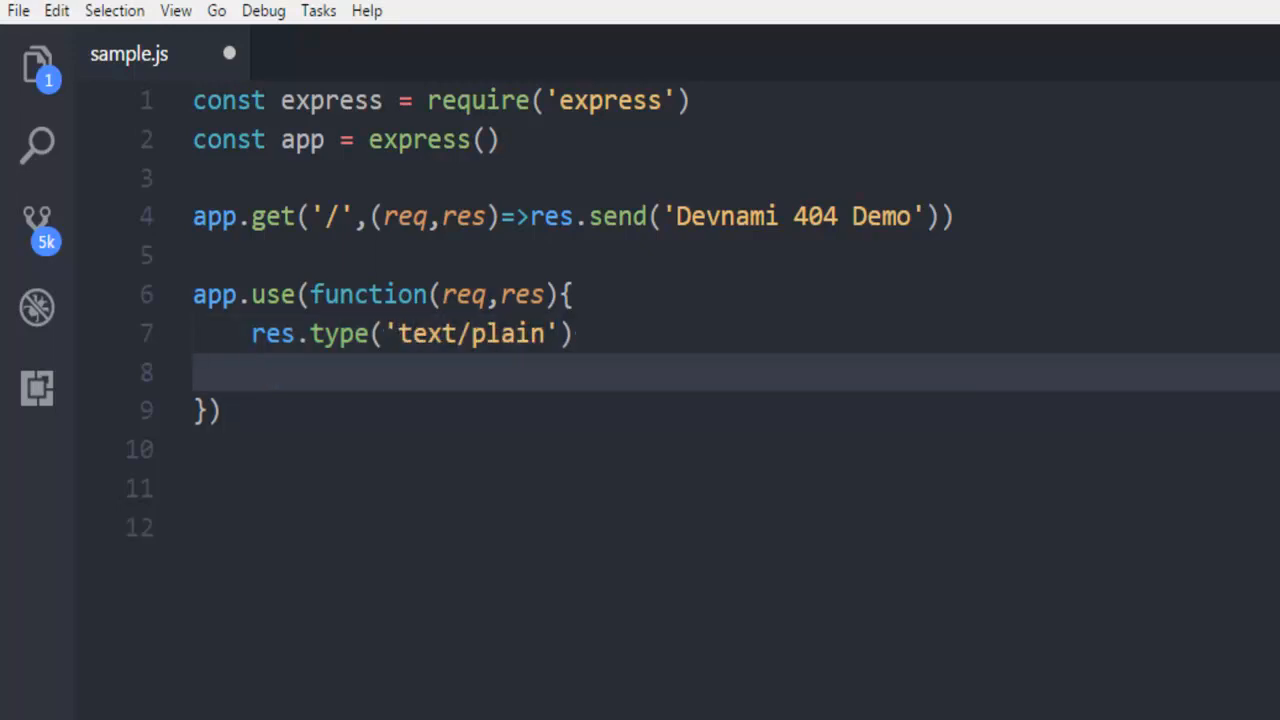
type("res.st")
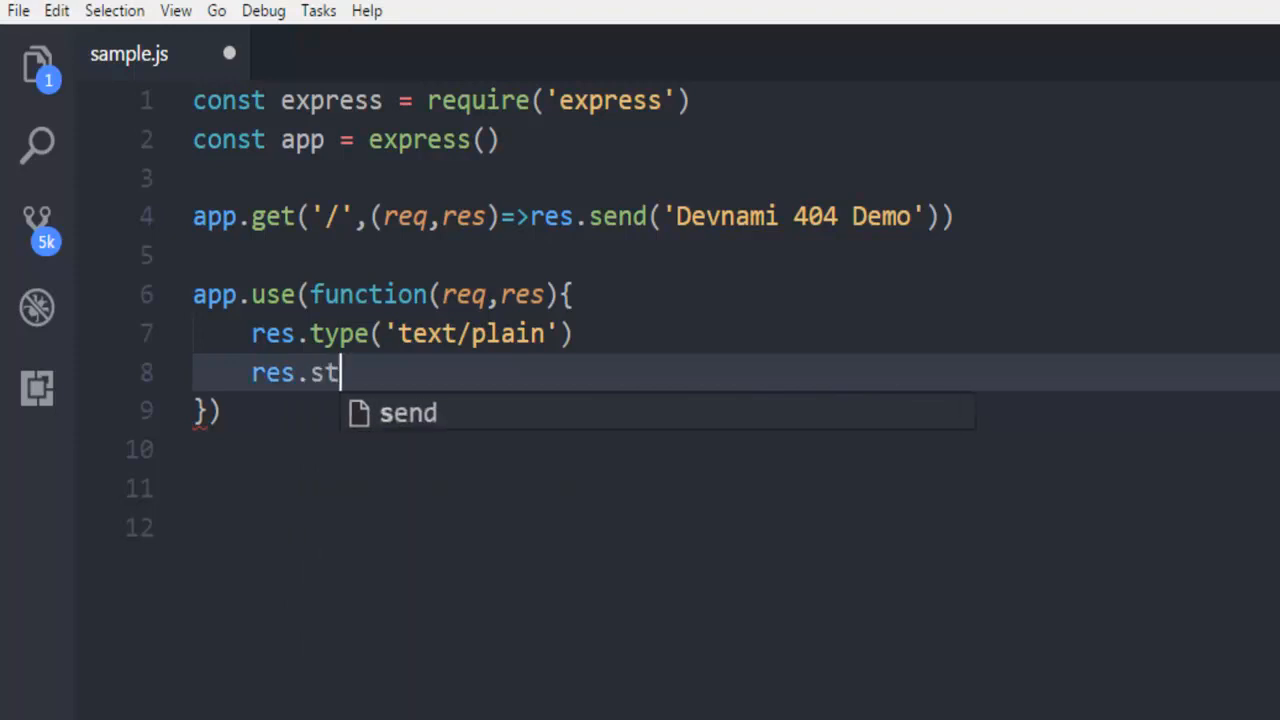
type("atus(40")
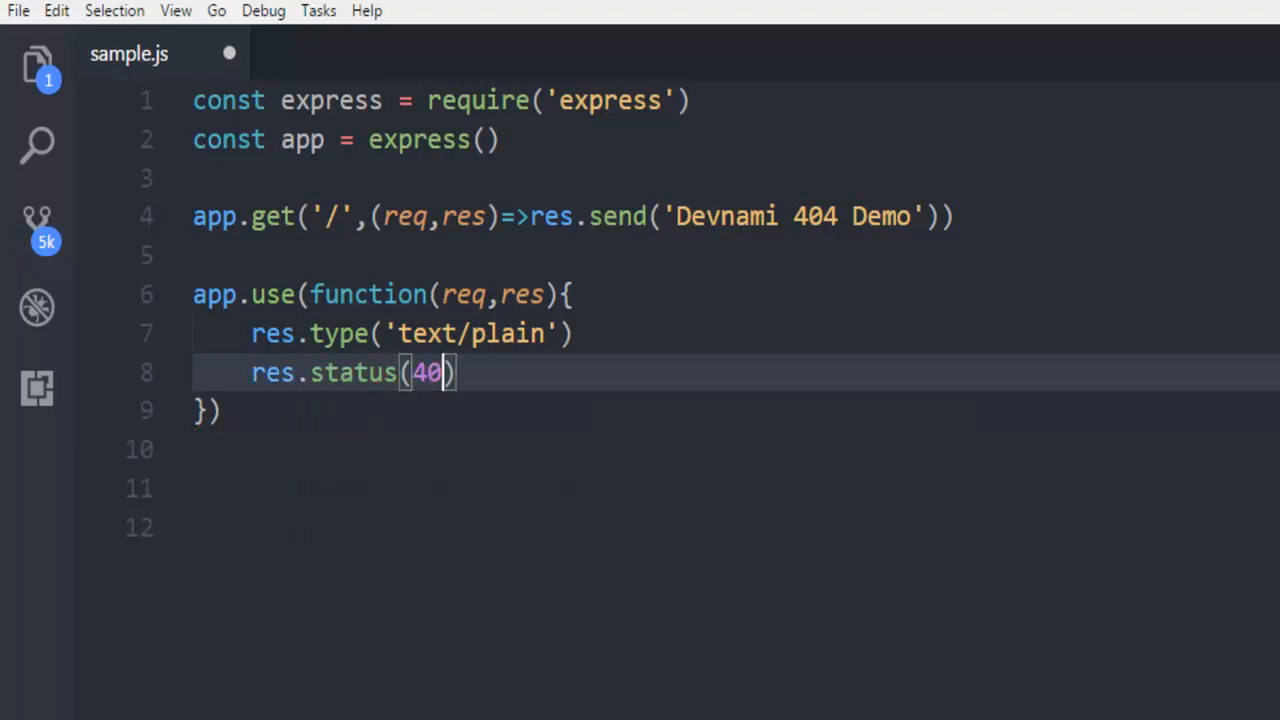
type("4")
type("res.send('404 not found")
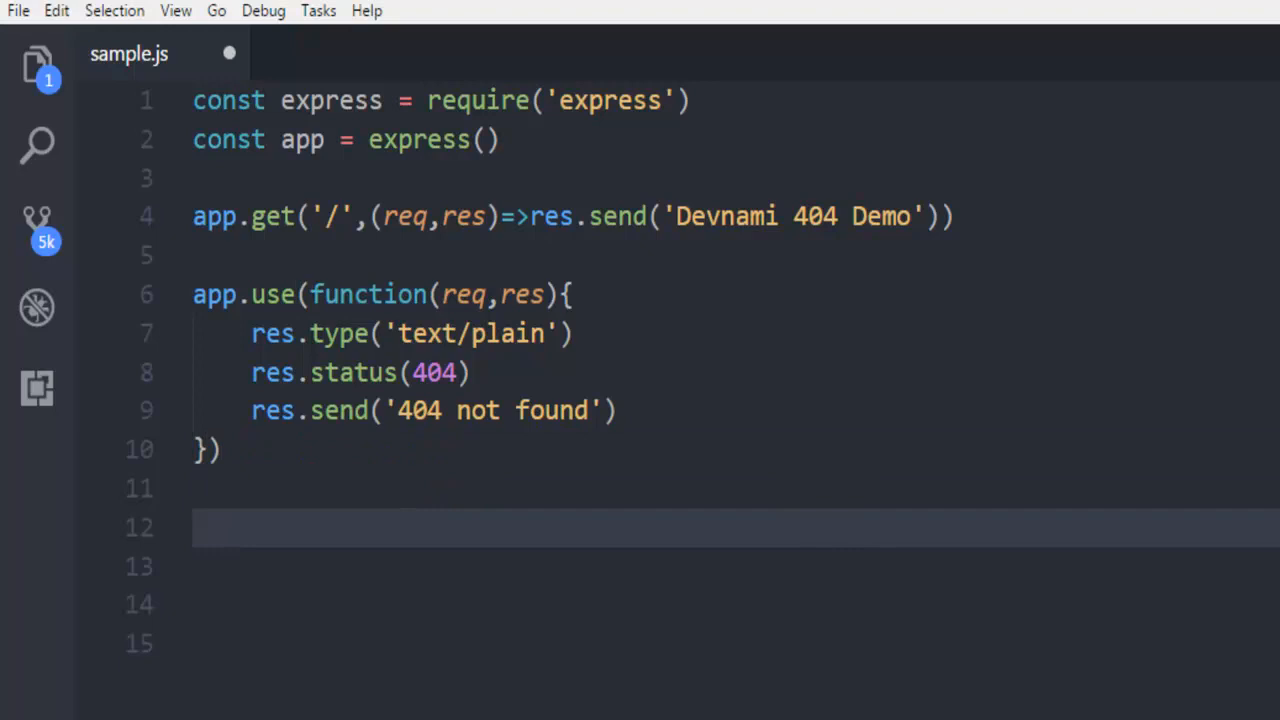
type("app")
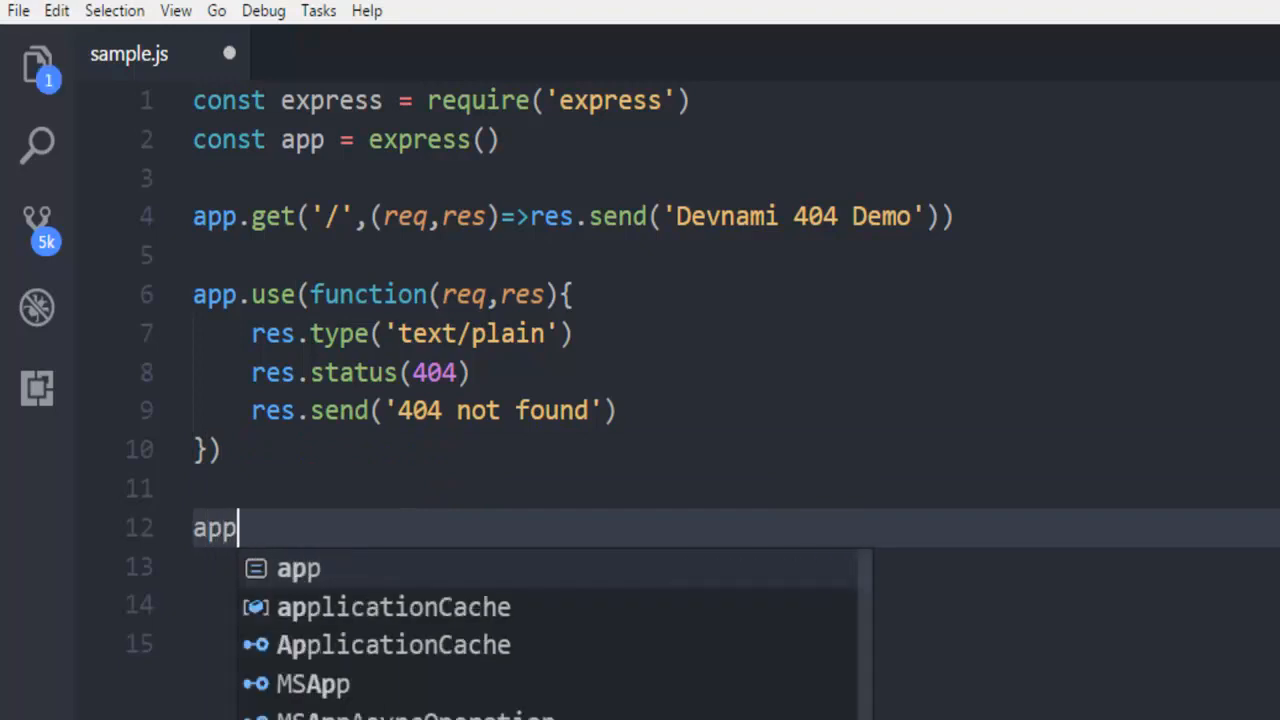
Step: Add app.listen(3000) on line 12 and save sample.js
type(".listen")
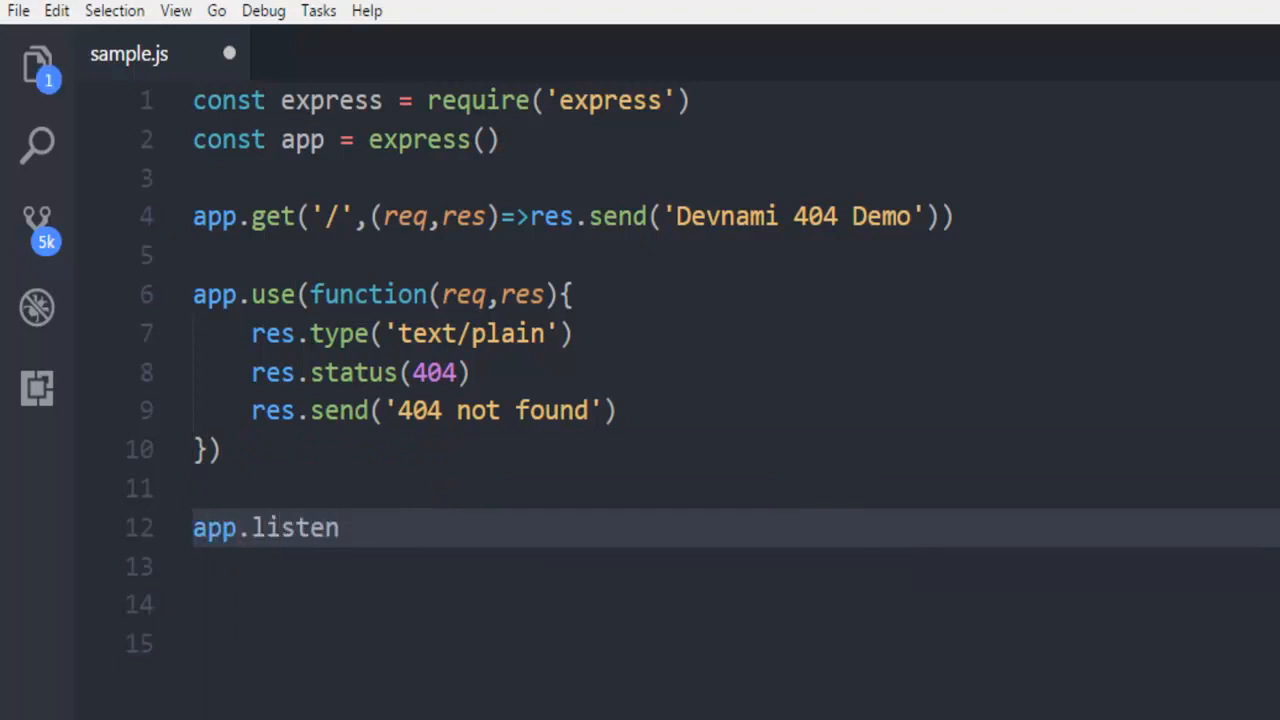
type("()")
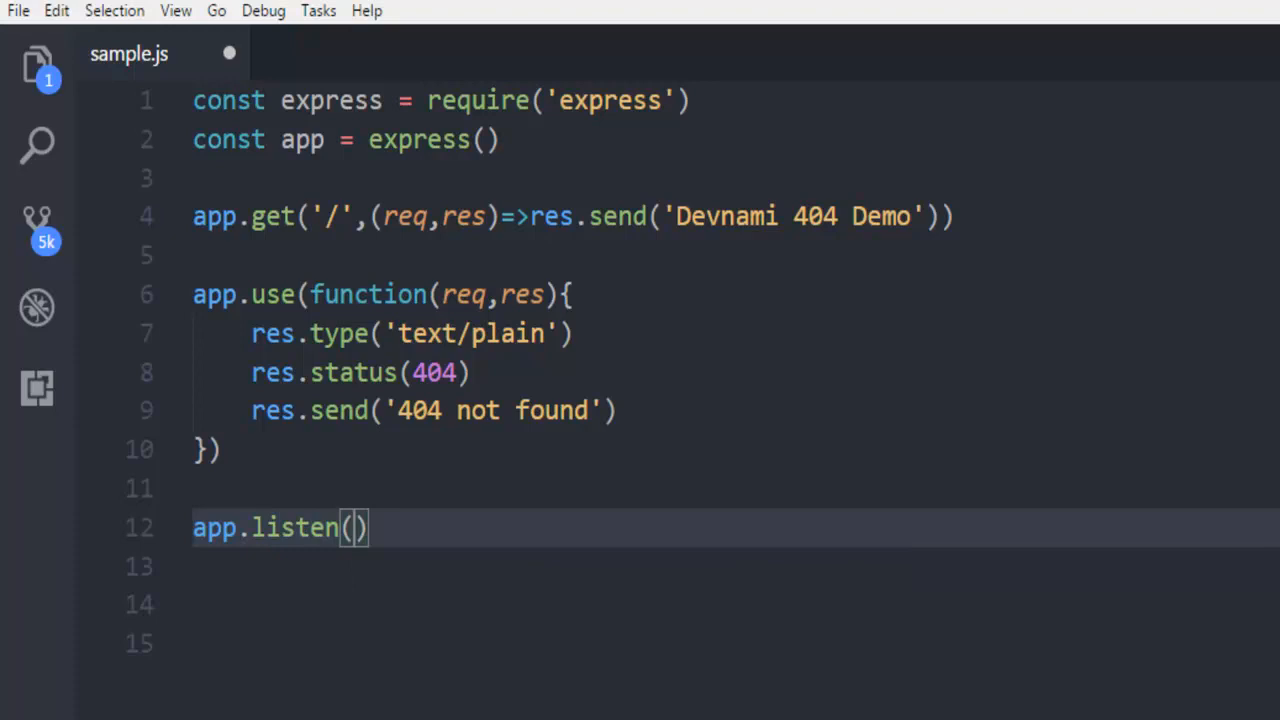
type("3000")
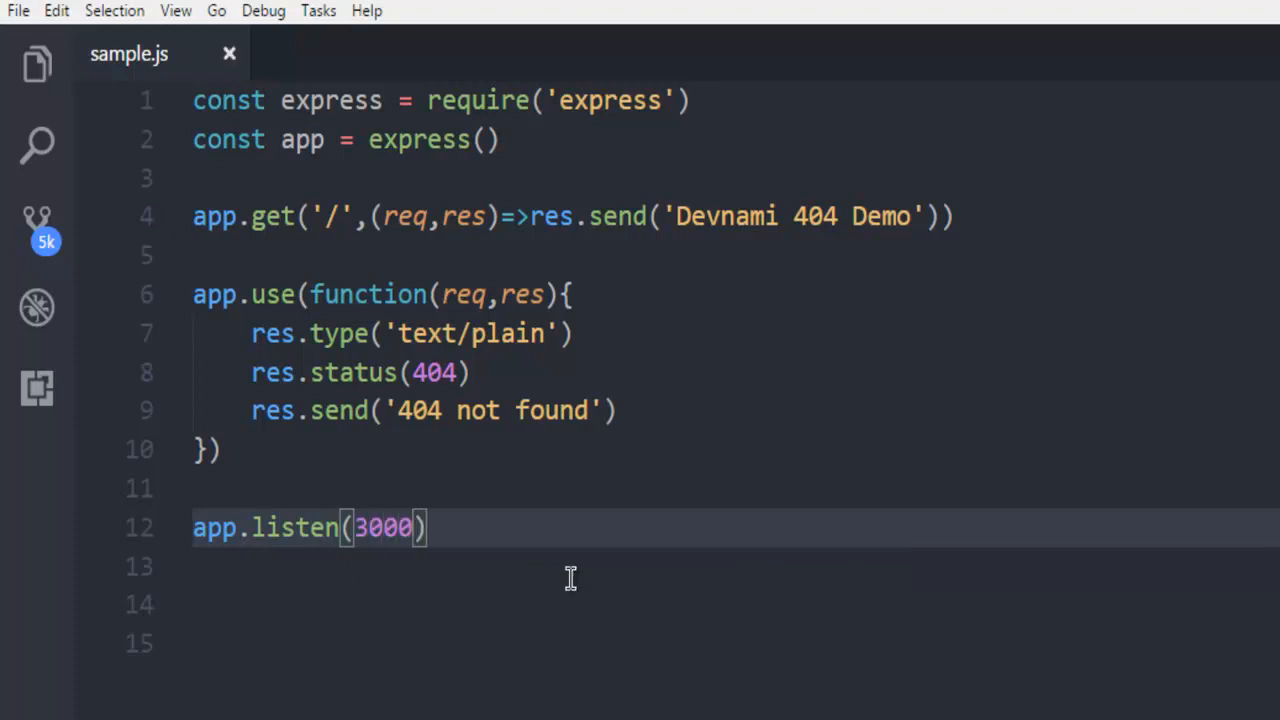
left_click(589, 488)
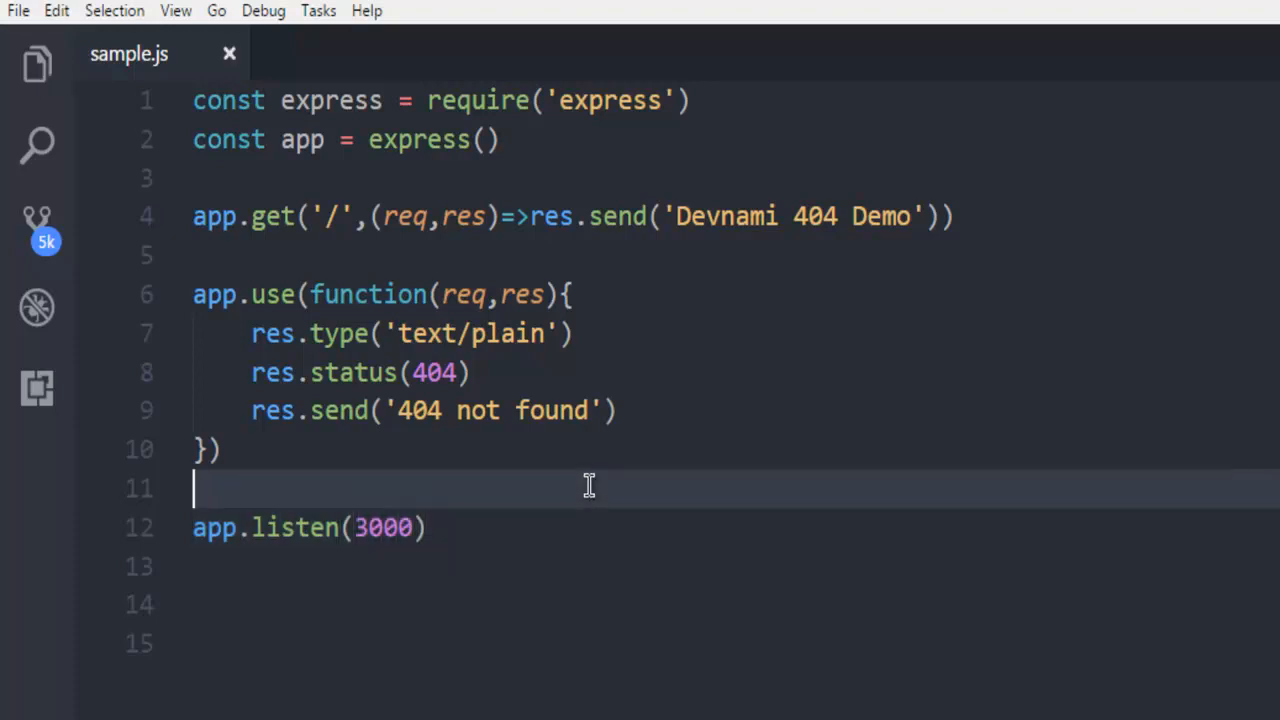
mouse_move(619, 507)
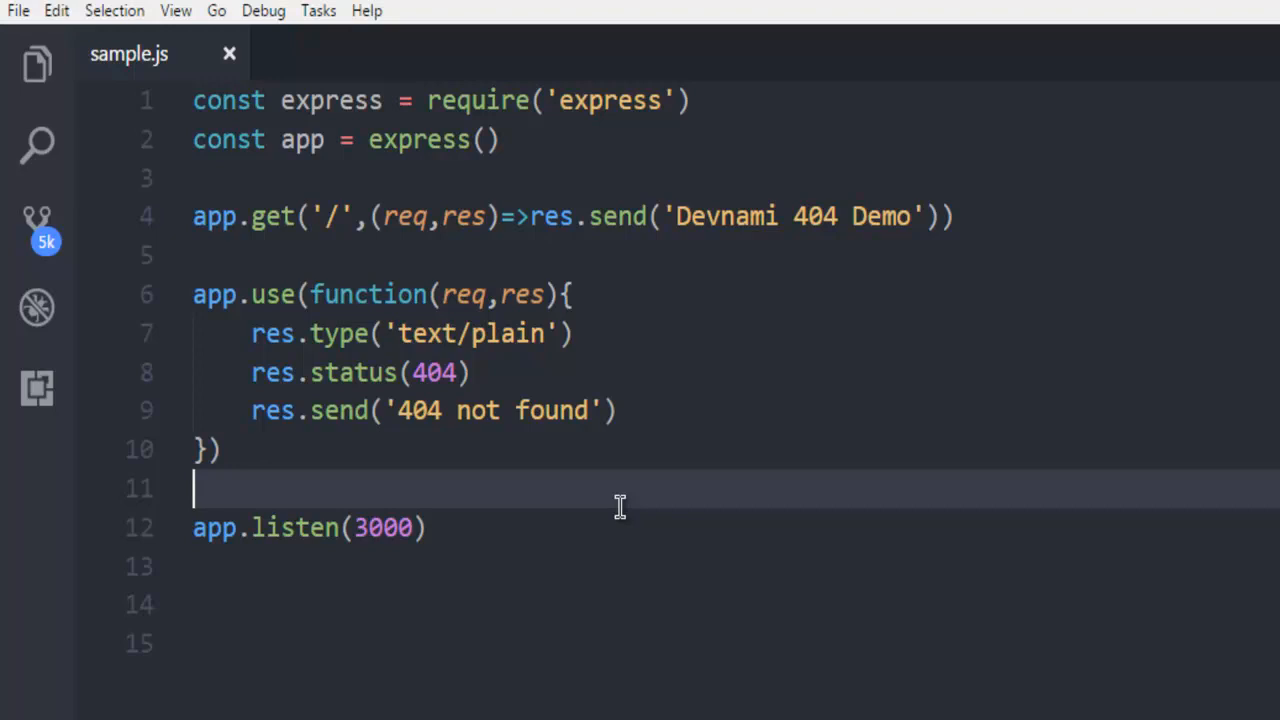
mouse_move(320, 318)
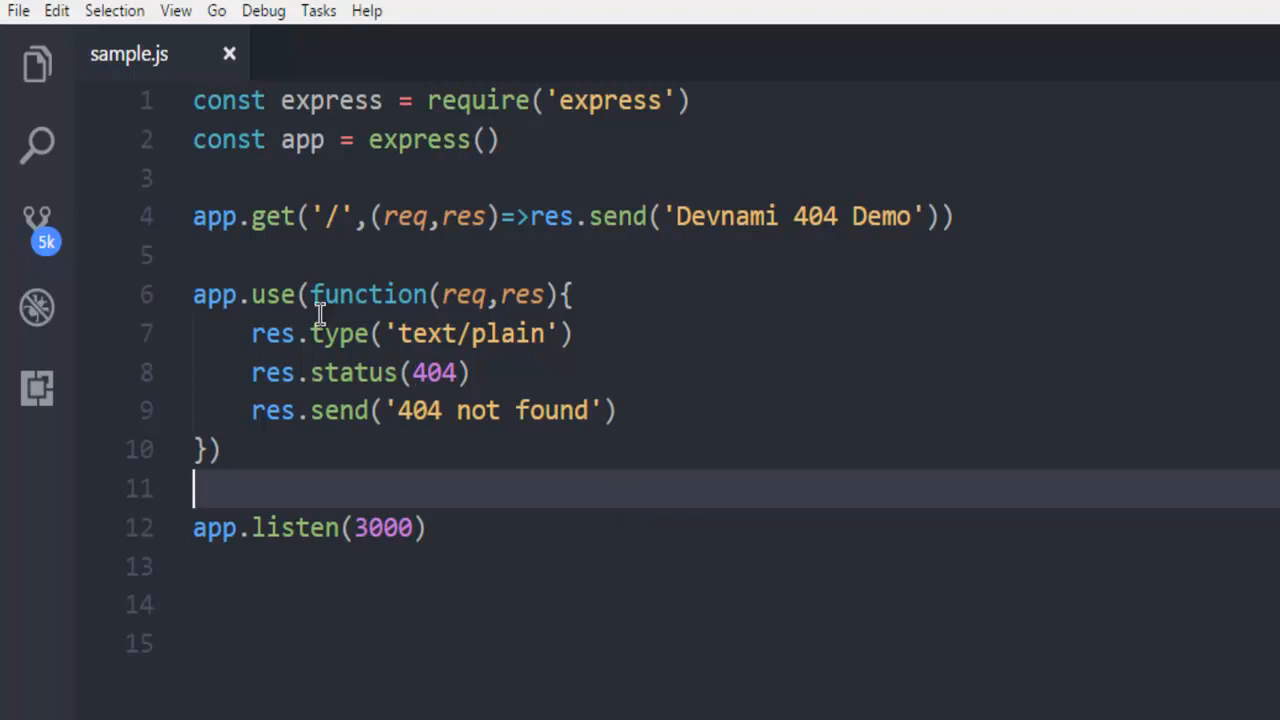
mouse_move(769, 458)
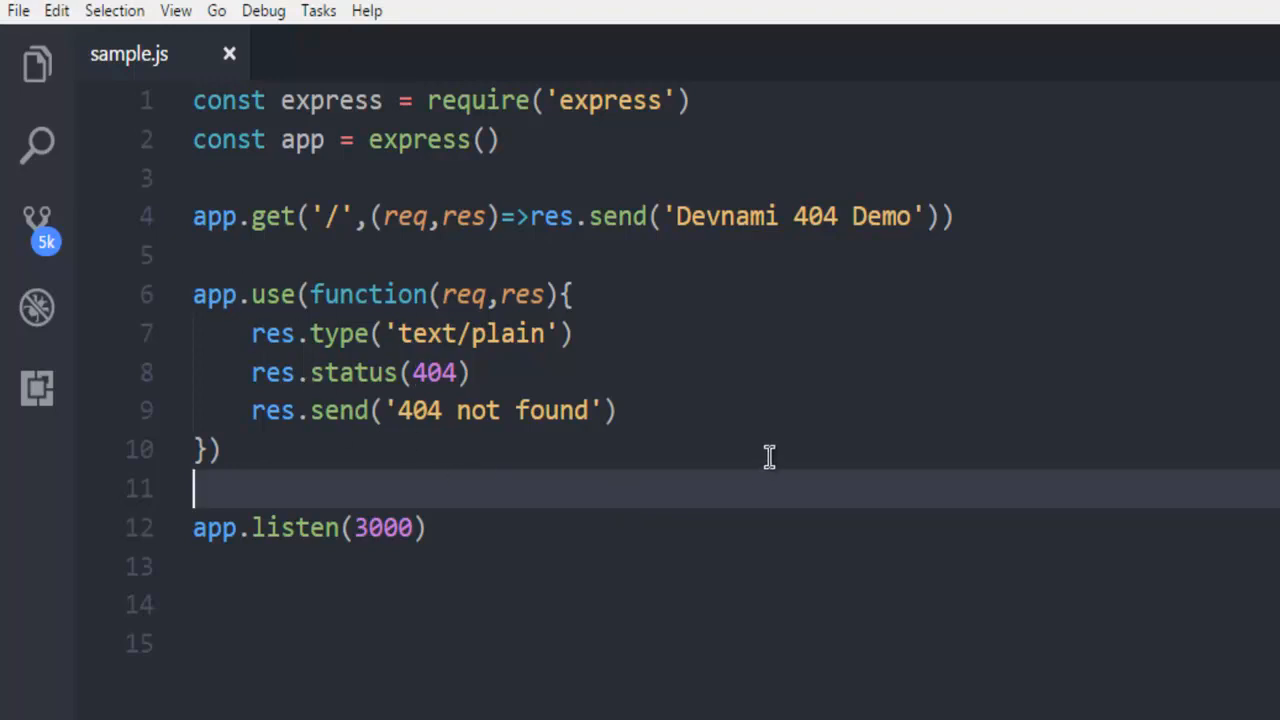
left_click(174, 11)
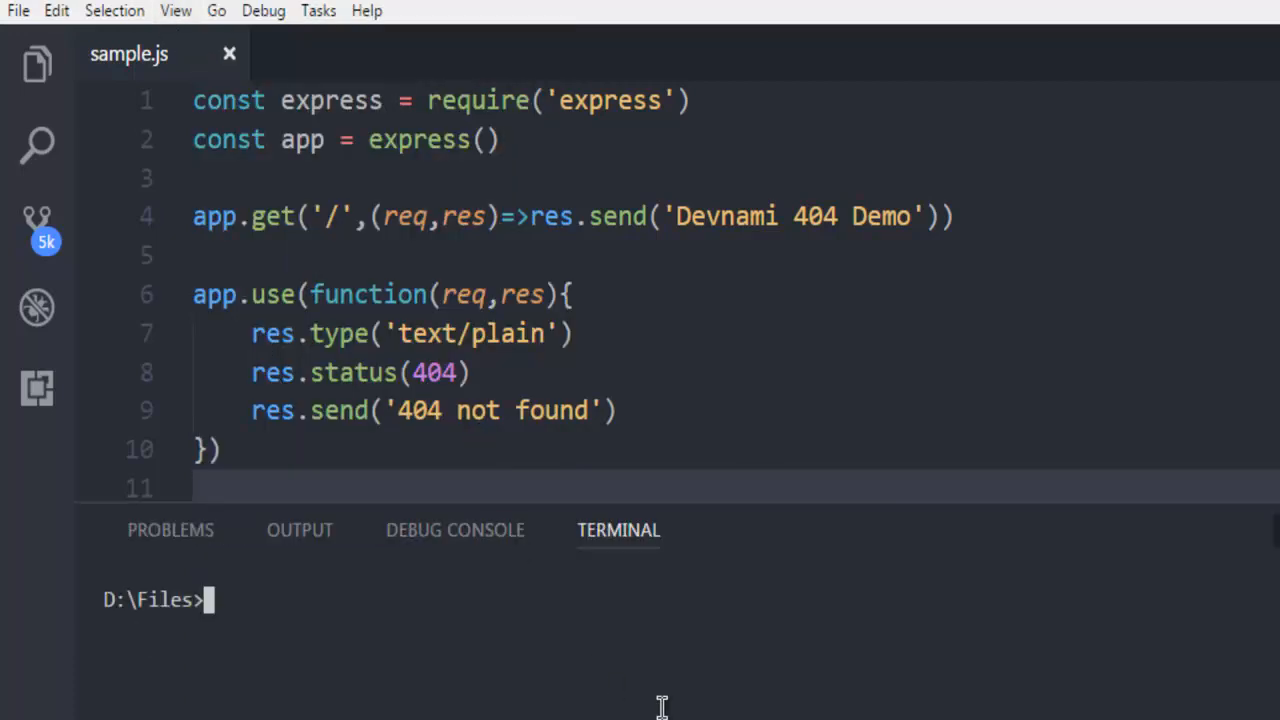
mouse_move(256, 619)
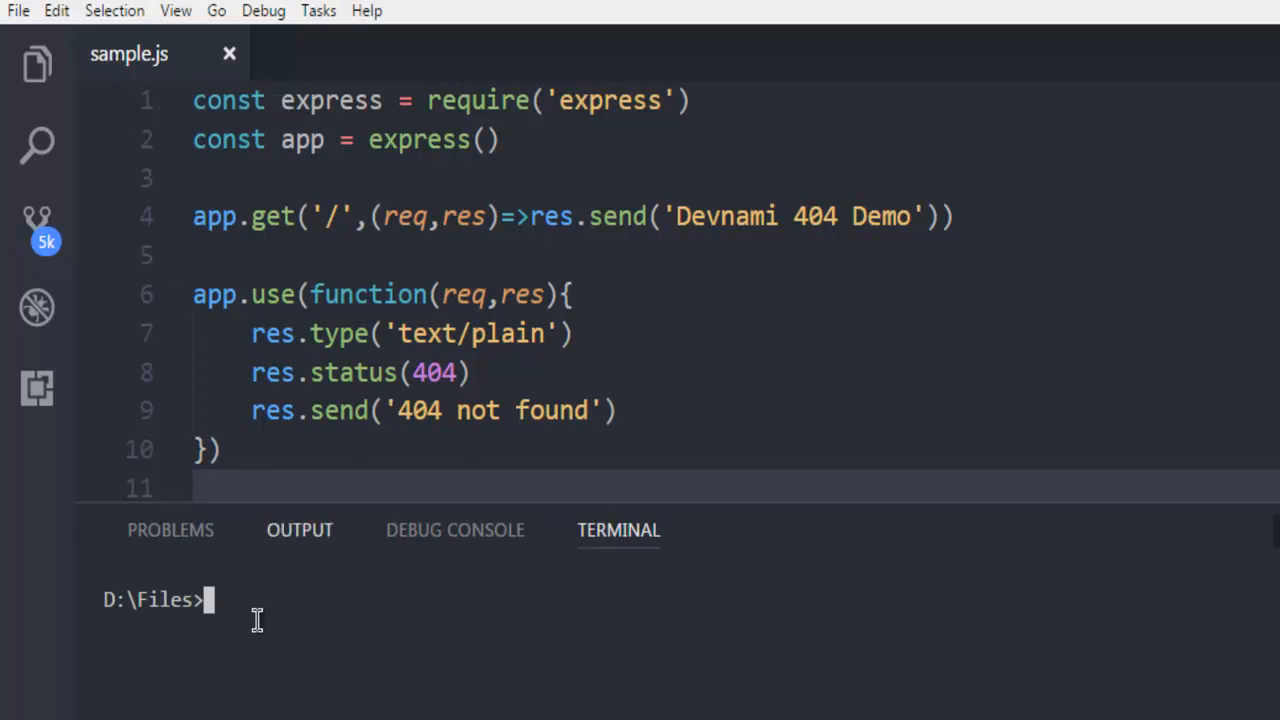
Step: Run node sample.js in the integrated terminal to start the server
type("node")
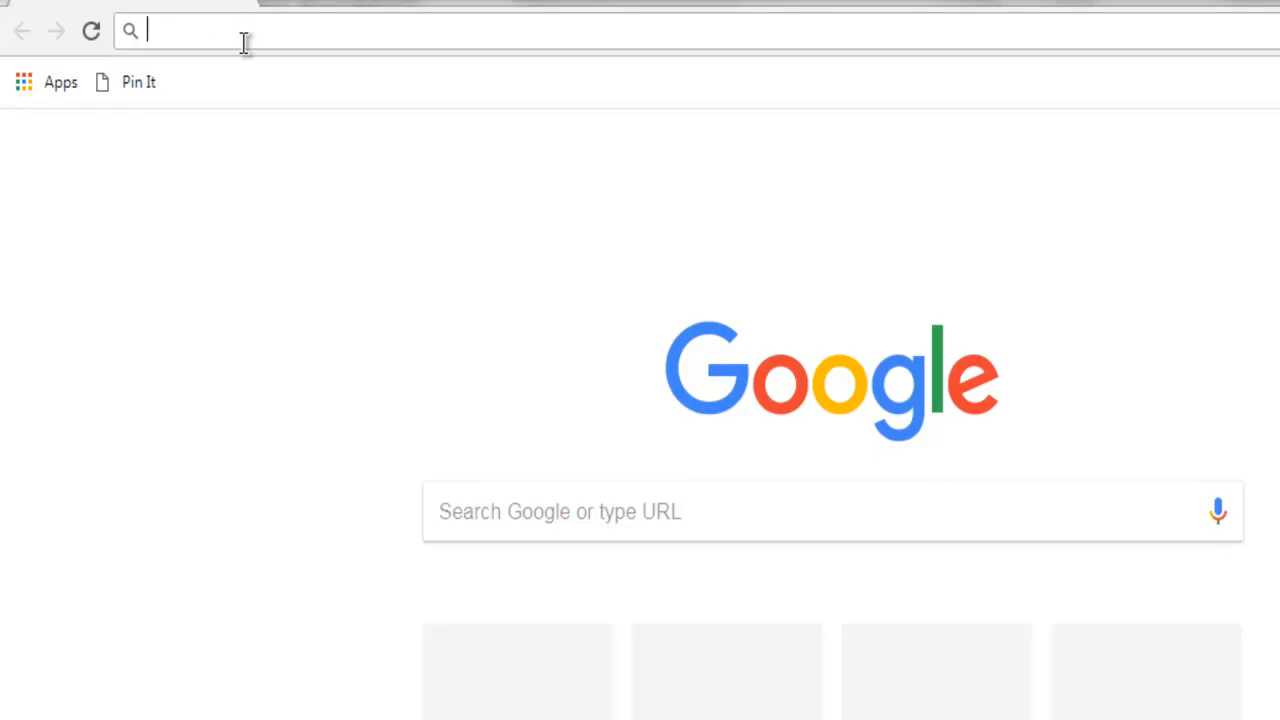
Step: Load localhost:3000/dashboard in Chrome and confirm it shows '404 not found'
type("localhost:3000/d")
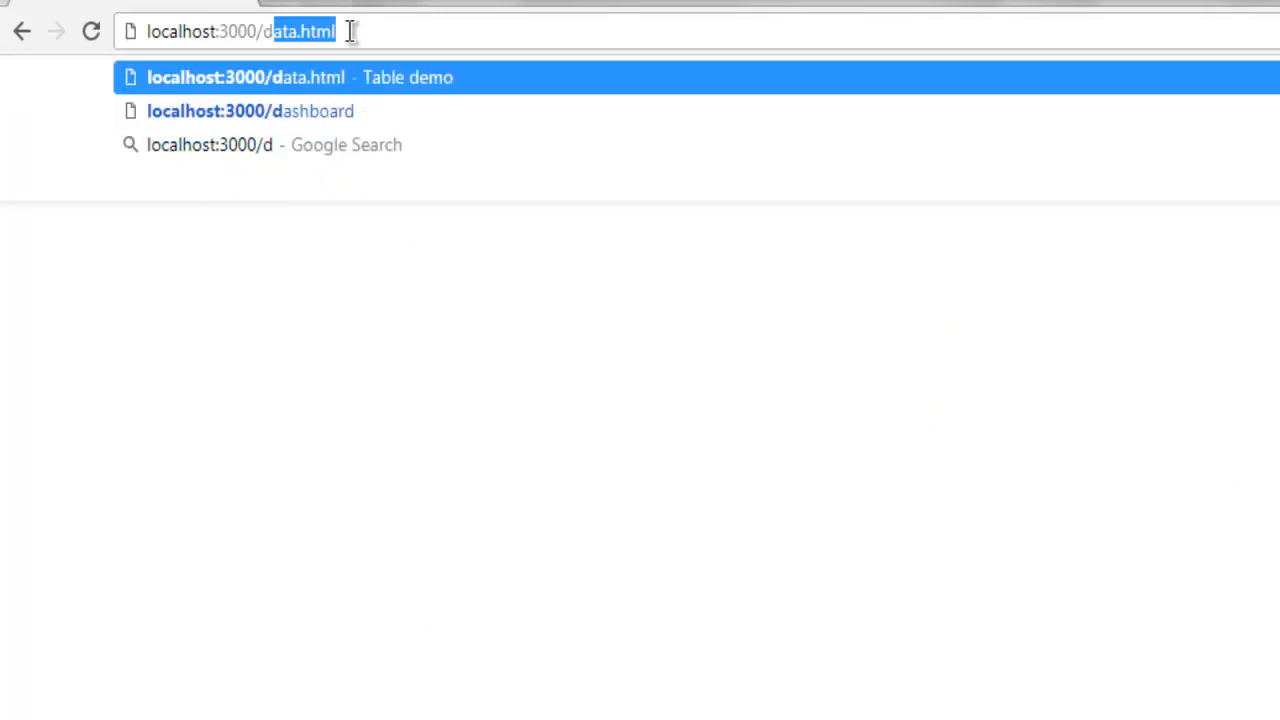
left_click(250, 111)
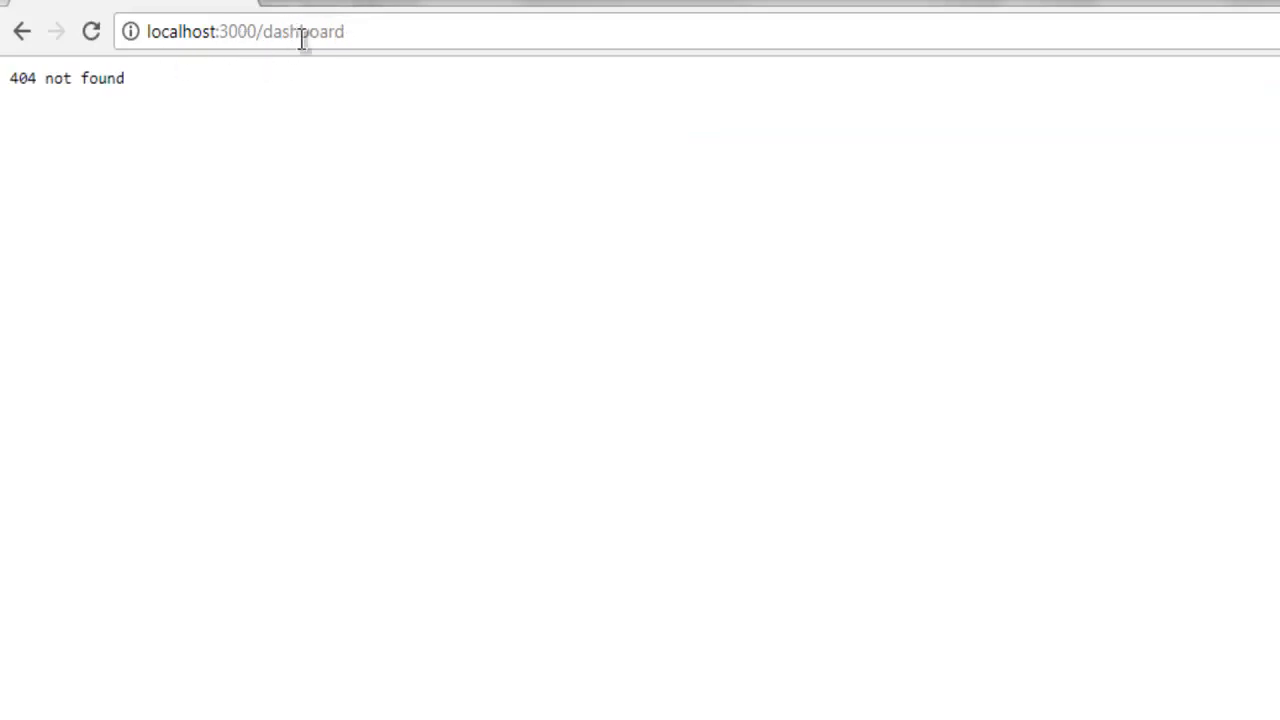
mouse_move(53, 78)
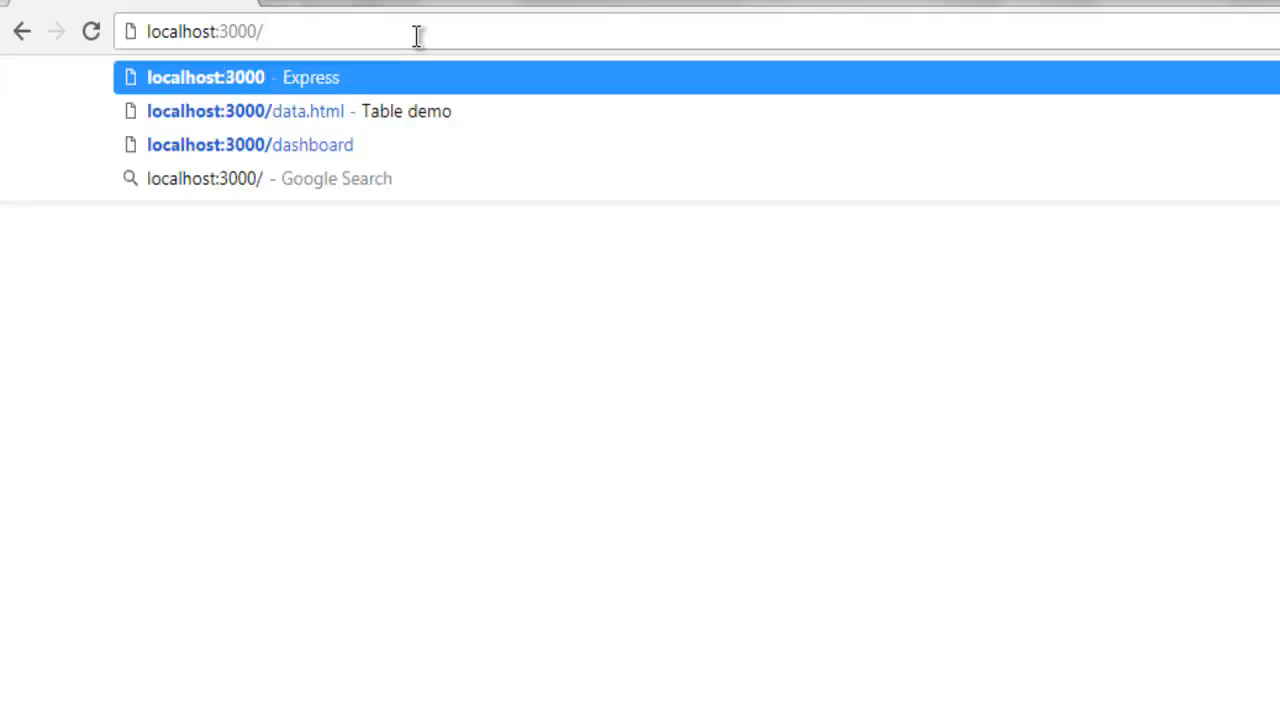
Step: Load localhost:3000/data and confirm it also shows '404 not found'
type("data")
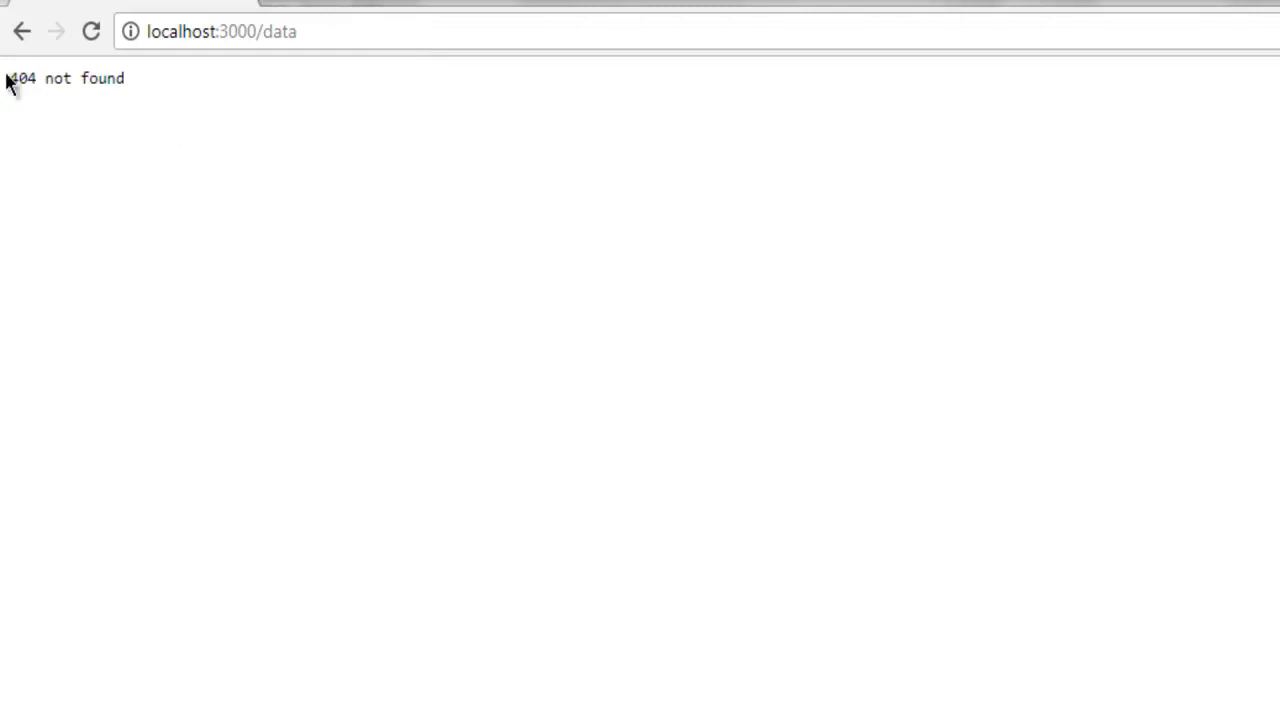
mouse_move(170, 102)
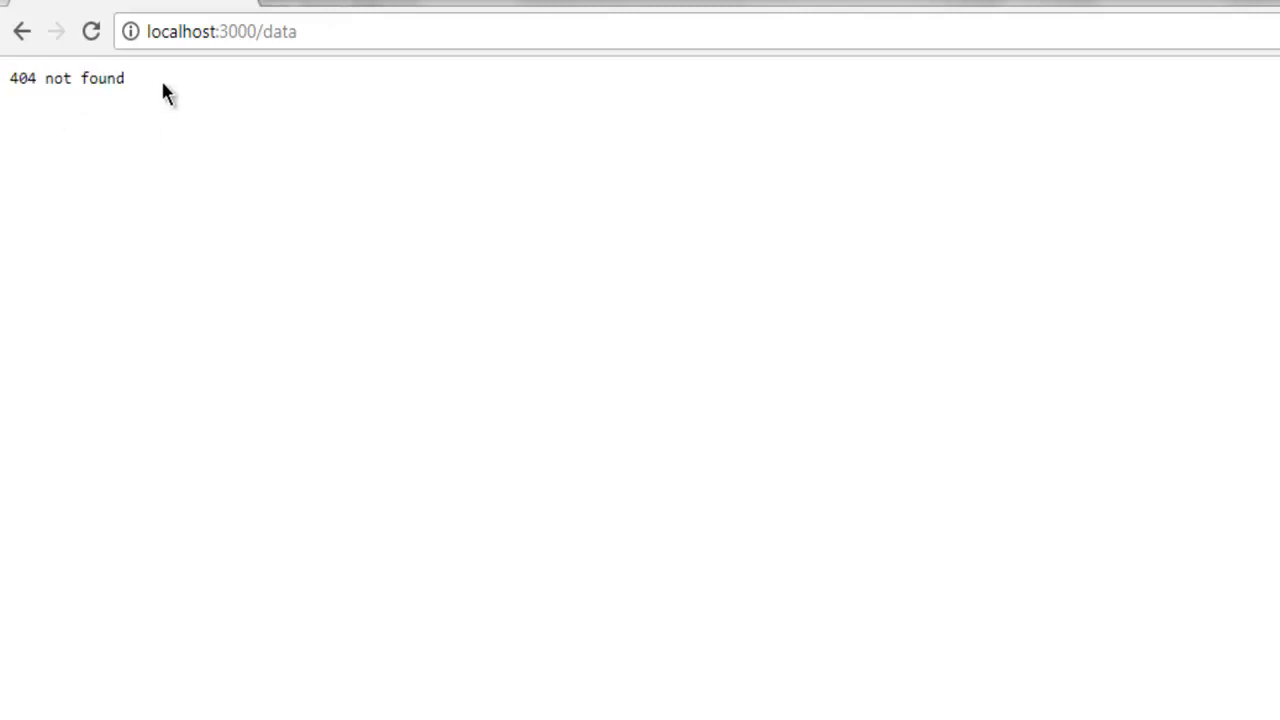
mouse_move(38, 148)
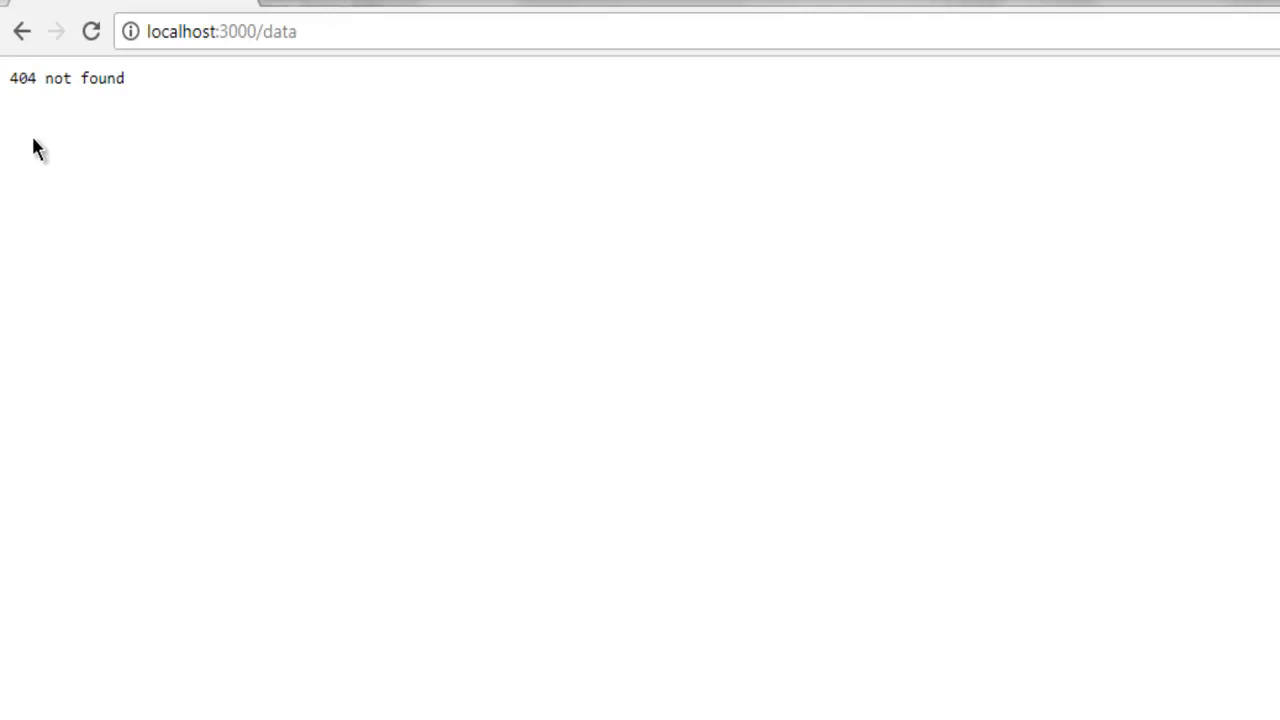
mouse_move(27, 197)
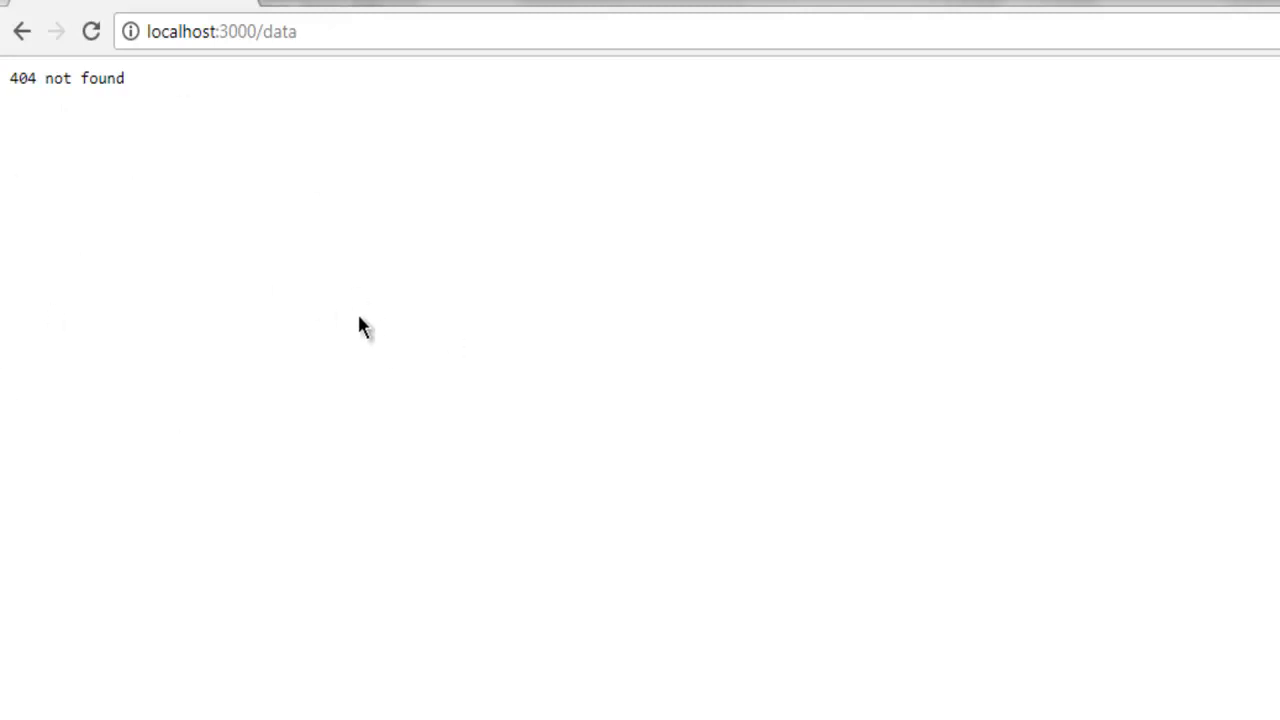
mouse_move(18, 102)
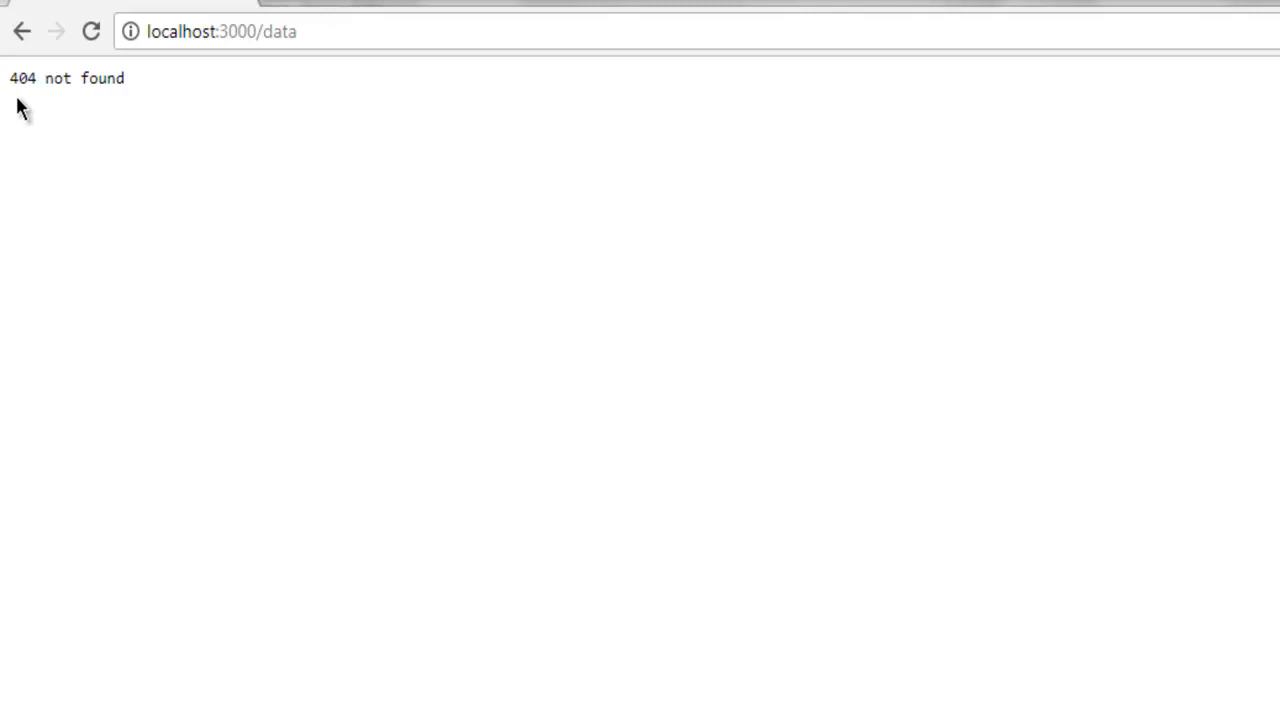